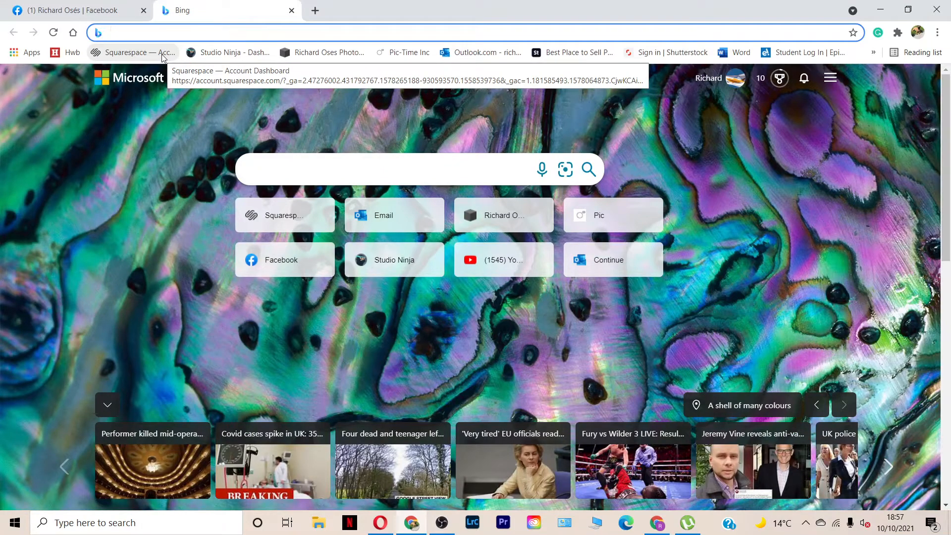
- Open the Squarespace account dashboard from the bookmarks bar
{"action": "left_click", "coordinate": [132, 52]}
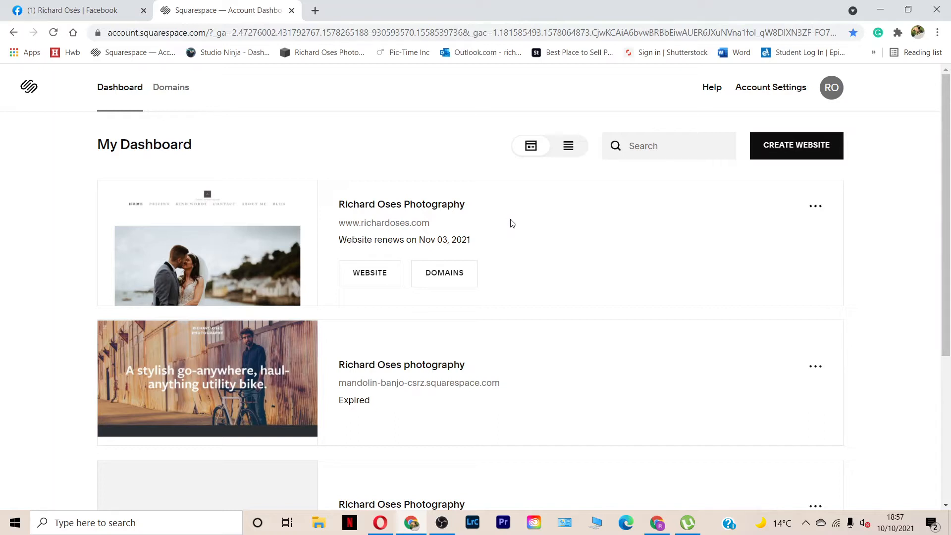
{"action": "mouse_move", "coordinate": [325, 5]}
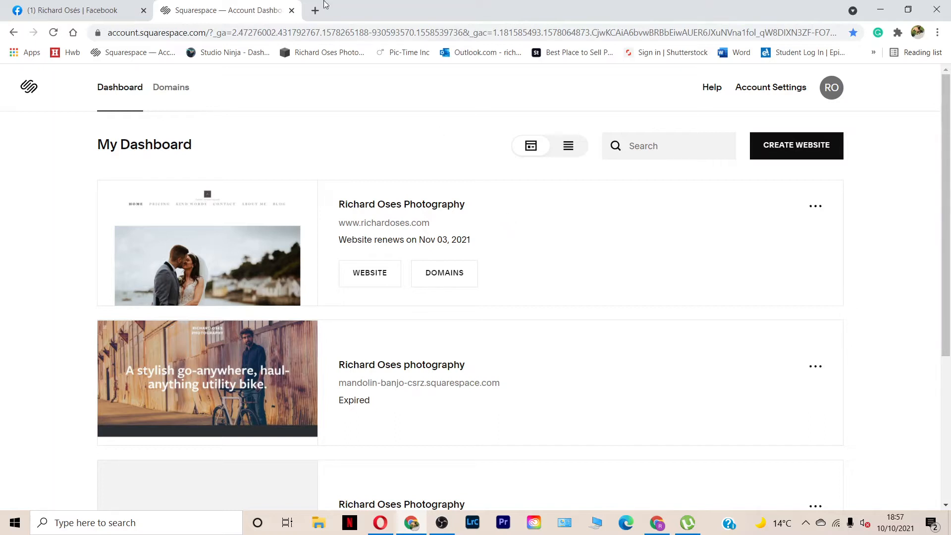
- Close Facebook, open the photography site in the editor, and start a new Bing tab
{"action": "left_click", "coordinate": [143, 11]}
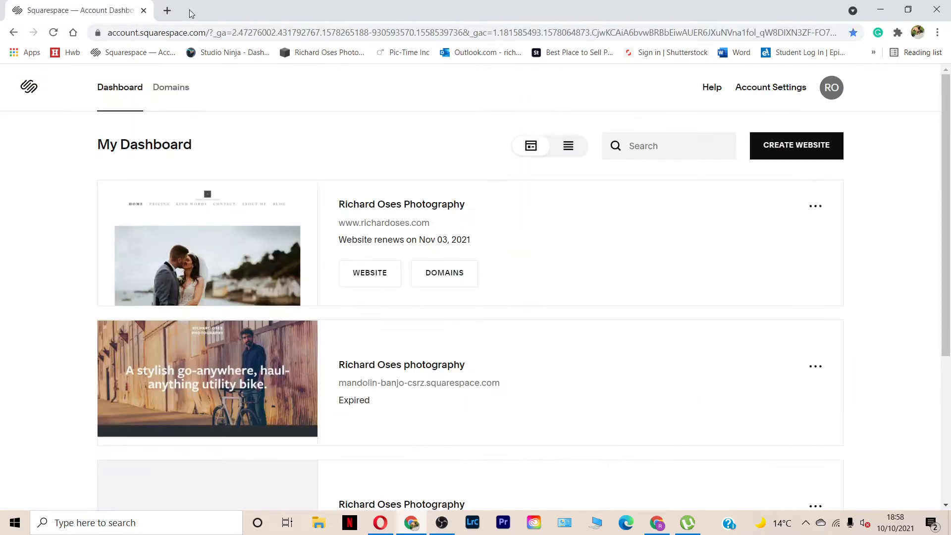
{"action": "mouse_move", "coordinate": [235, 175]}
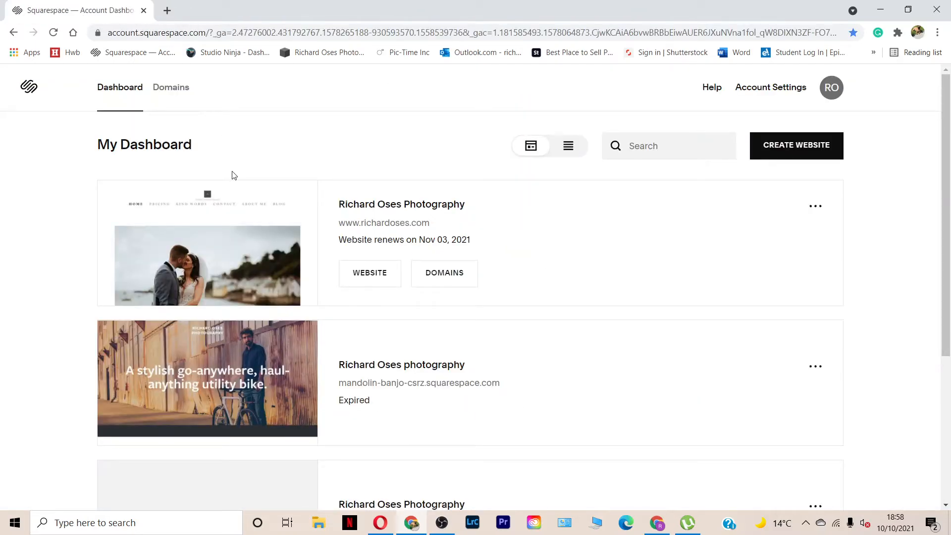
{"action": "mouse_move", "coordinate": [223, 179]}
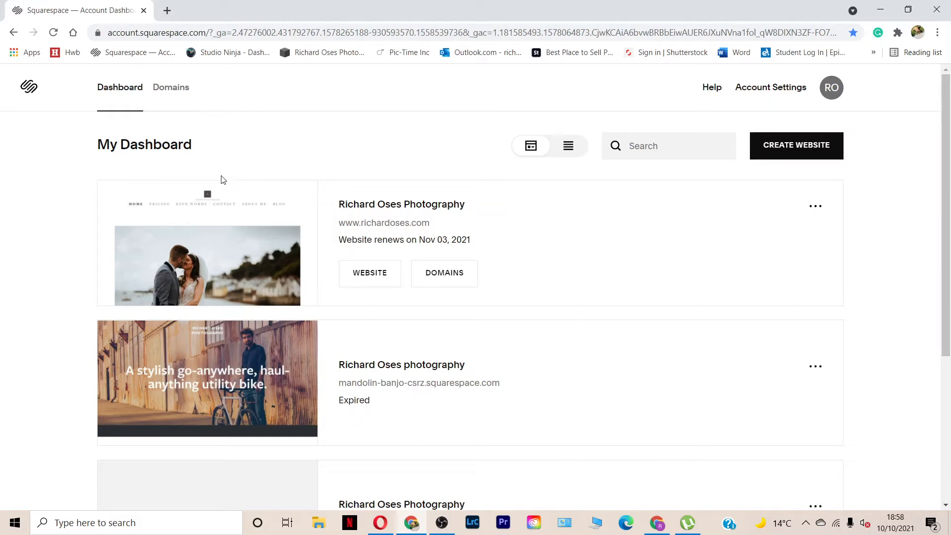
{"action": "mouse_move", "coordinate": [235, 209]}
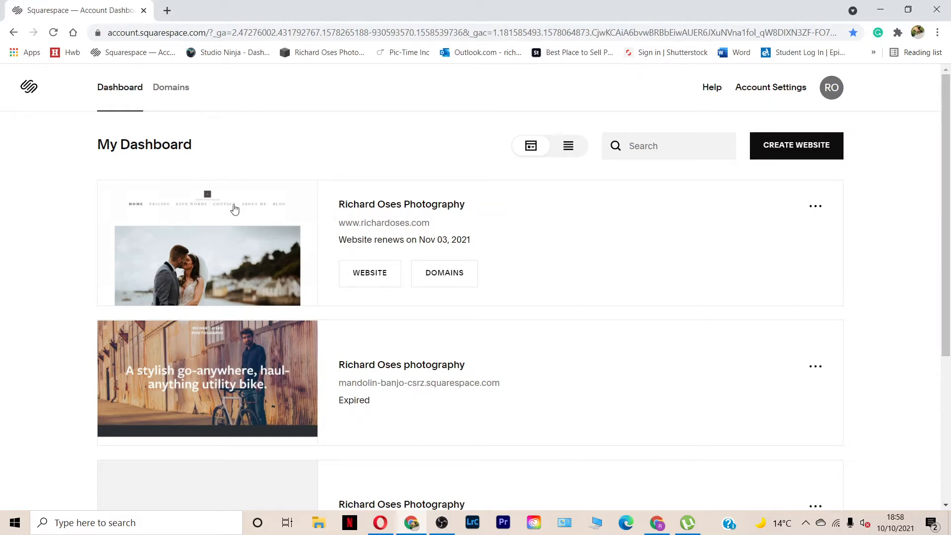
{"action": "left_click", "coordinate": [370, 272]}
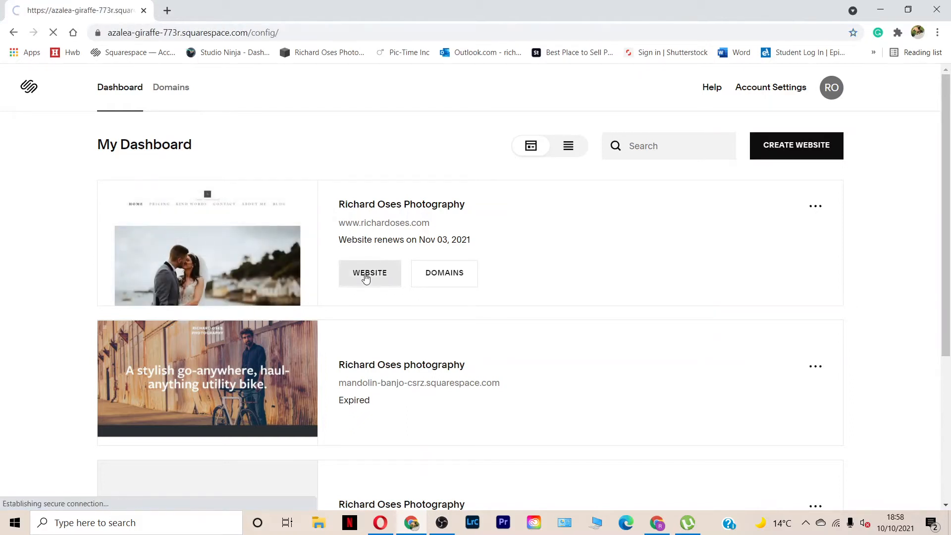
{"action": "left_click", "coordinate": [369, 273]}
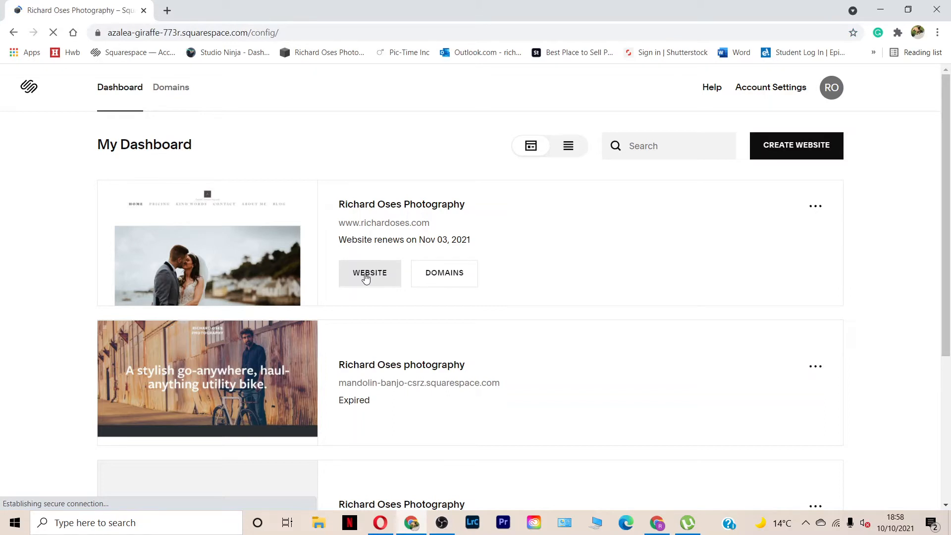
{"action": "left_click", "coordinate": [369, 273]}
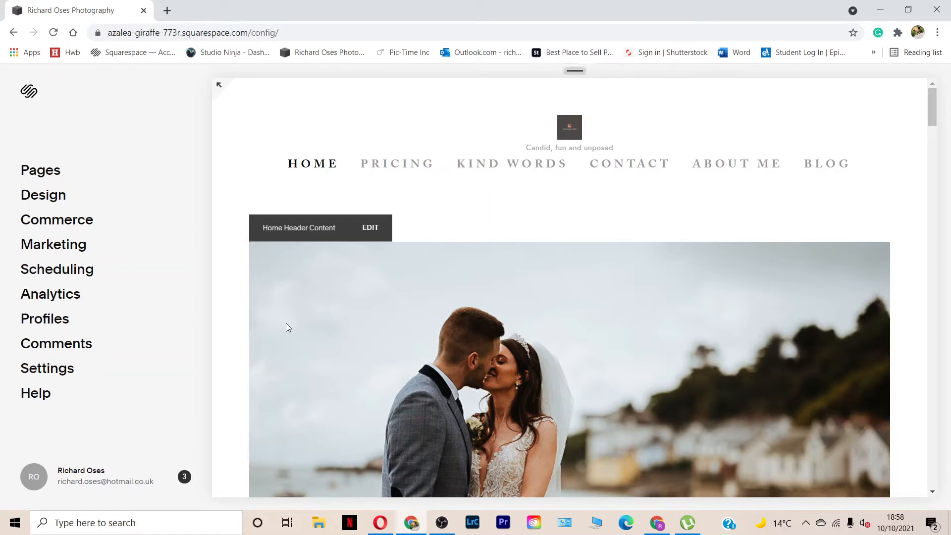
{"action": "mouse_move", "coordinate": [343, 45]}
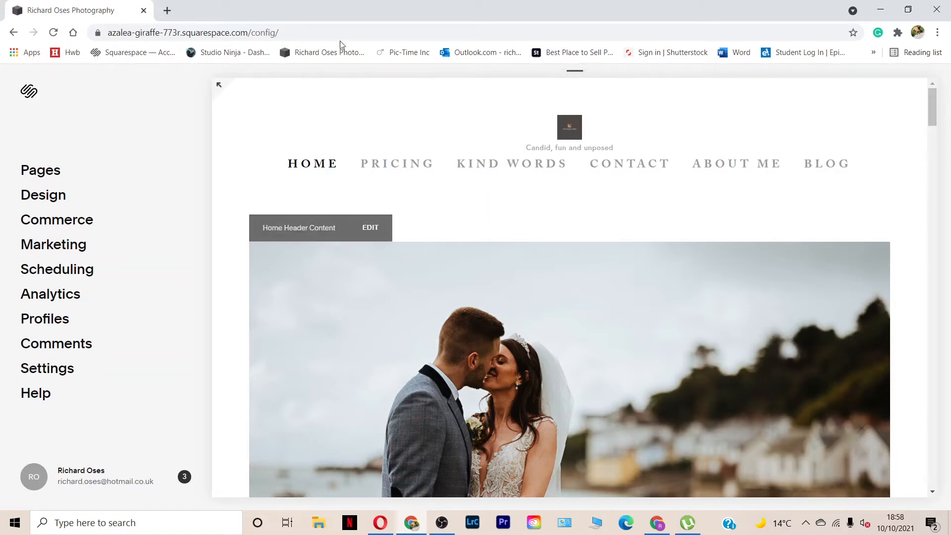
{"action": "left_click", "coordinate": [167, 11]}
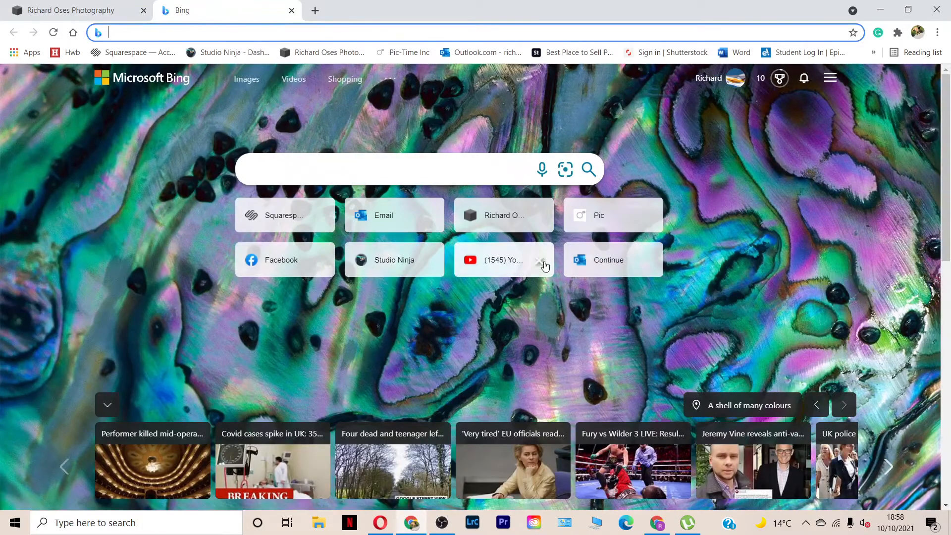
- Search YouTube for 'rich', open the photography channel, and view the Pupology promo's description
{"action": "left_click", "coordinate": [498, 260]}
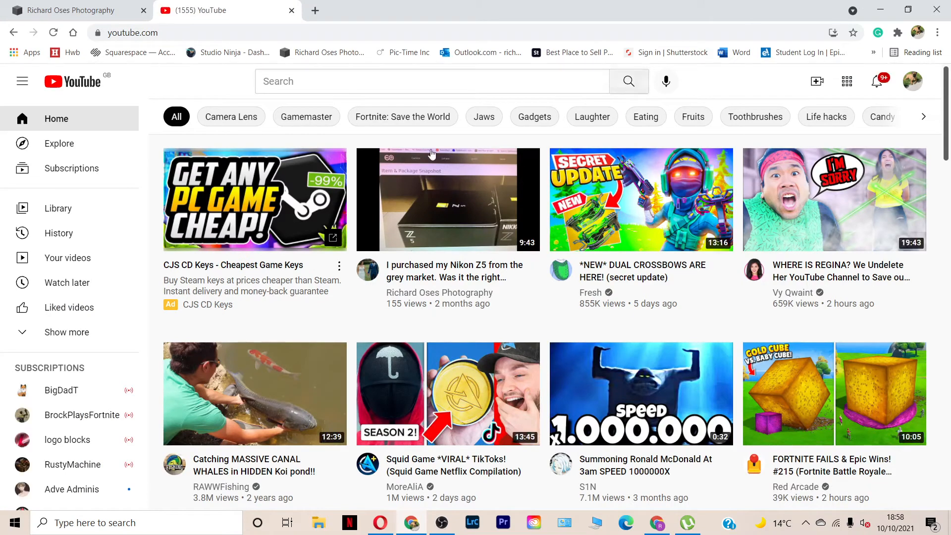
{"action": "mouse_move", "coordinate": [467, 82]}
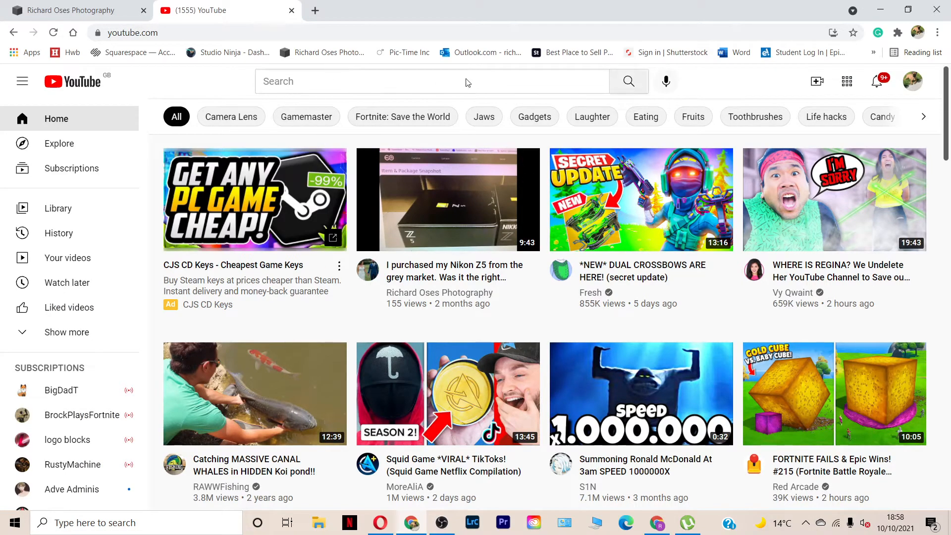
{"action": "type", "text": "r"}
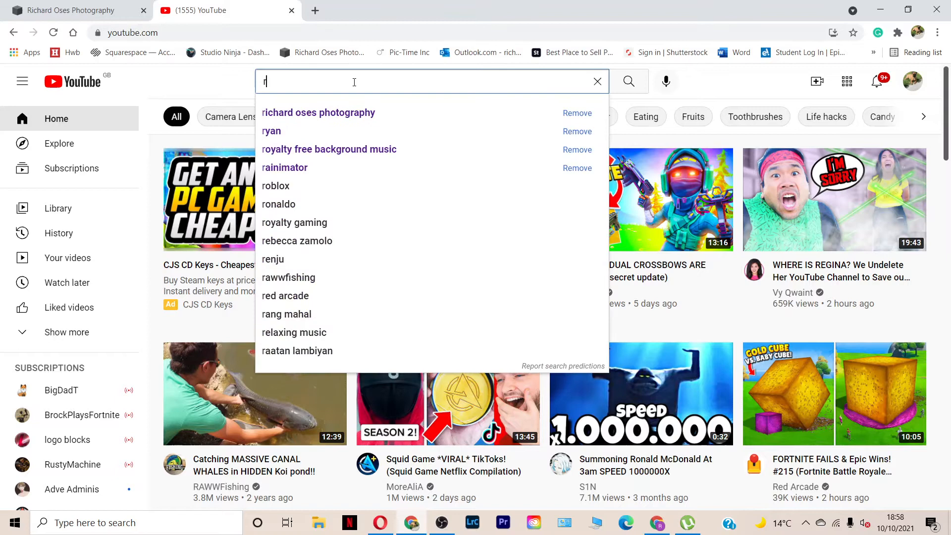
{"action": "type", "text": "ich"}
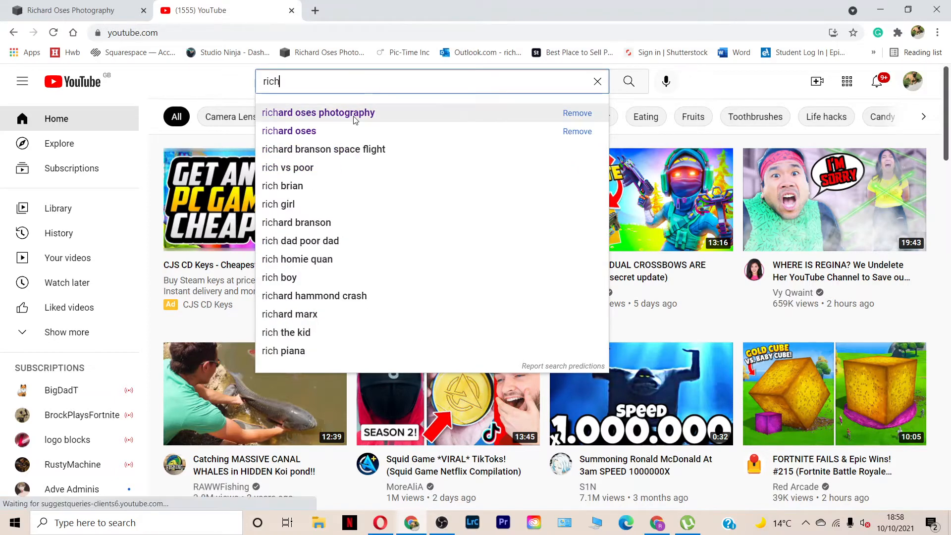
{"action": "left_click", "coordinate": [317, 113]}
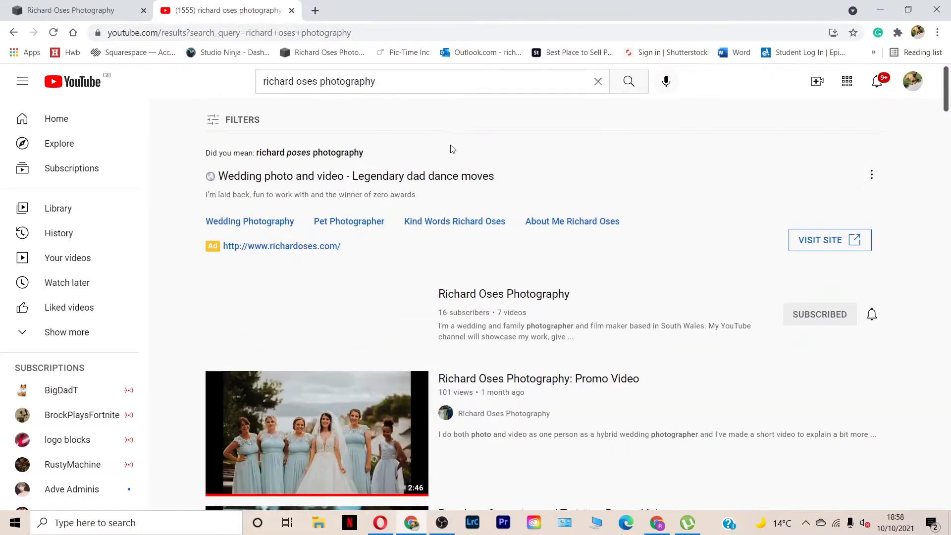
{"action": "mouse_move", "coordinate": [503, 294]}
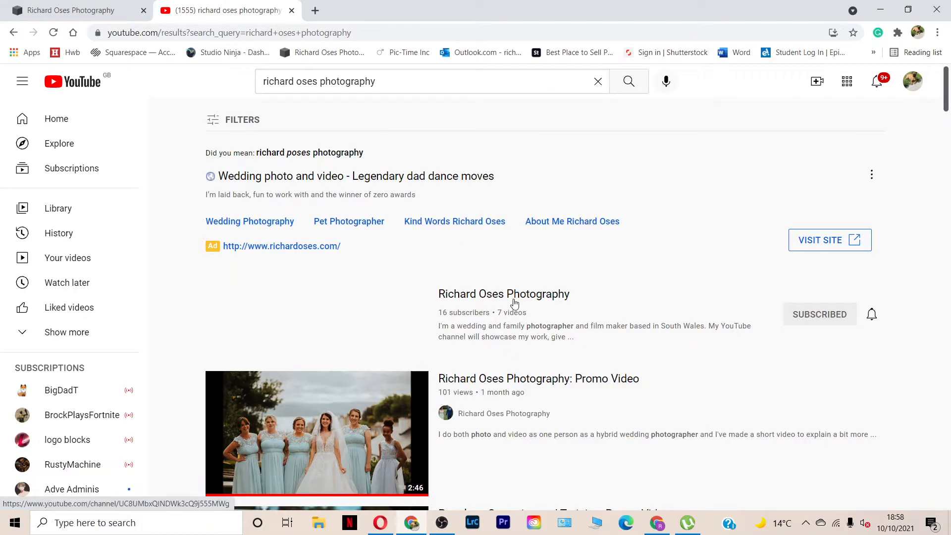
{"action": "left_click", "coordinate": [503, 294]}
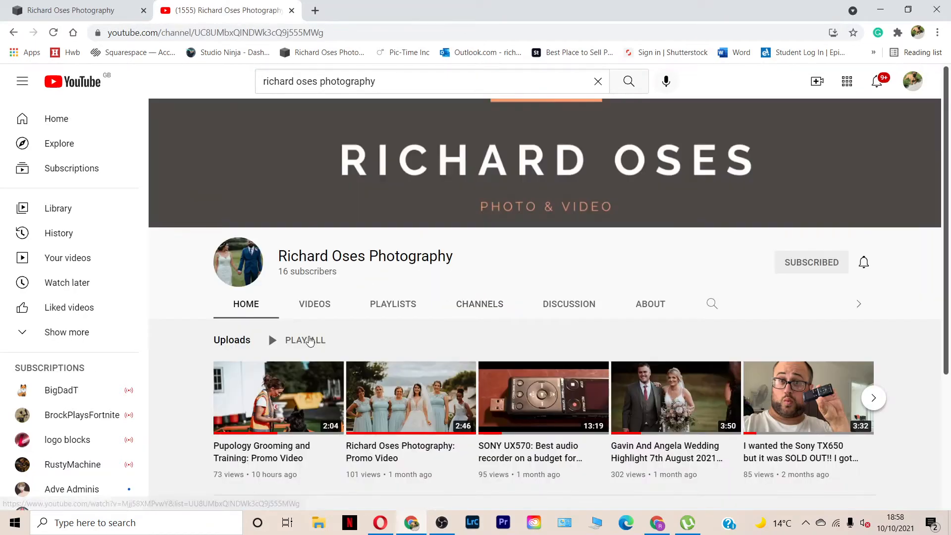
{"action": "left_click", "coordinate": [279, 398]}
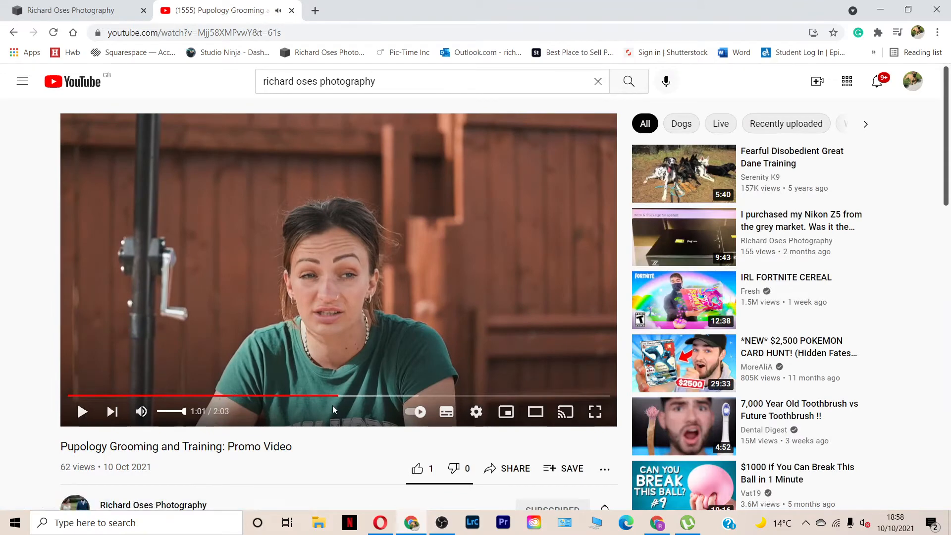
{"action": "scroll", "scroll_direction": "down", "scroll_amount": 3}
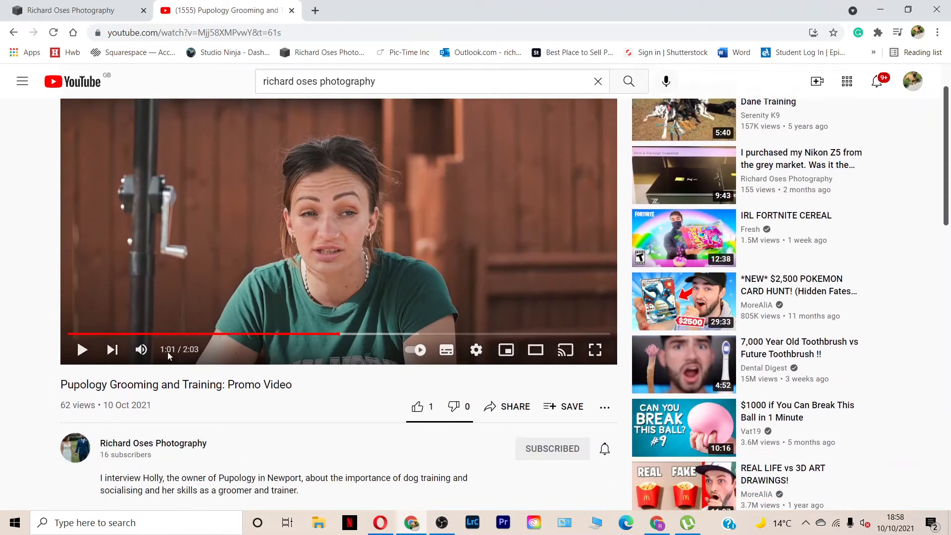
{"action": "scroll", "scroll_direction": "down", "scroll_amount": 3}
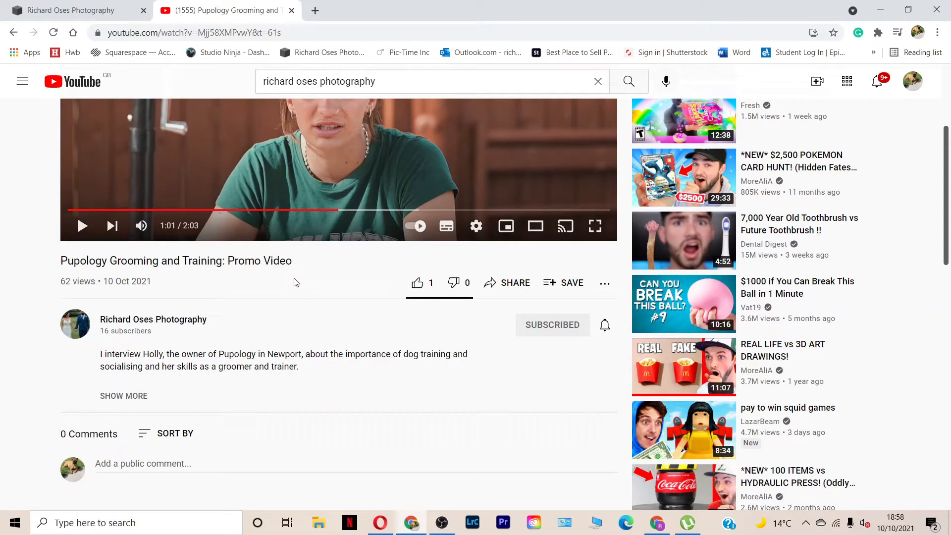
{"action": "mouse_move", "coordinate": [220, 293]}
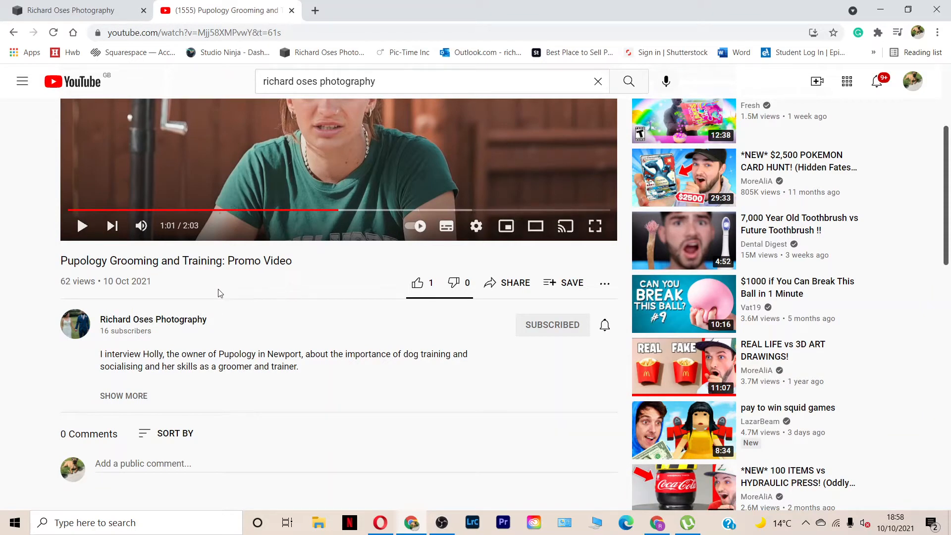
{"action": "mouse_move", "coordinate": [3, 286]}
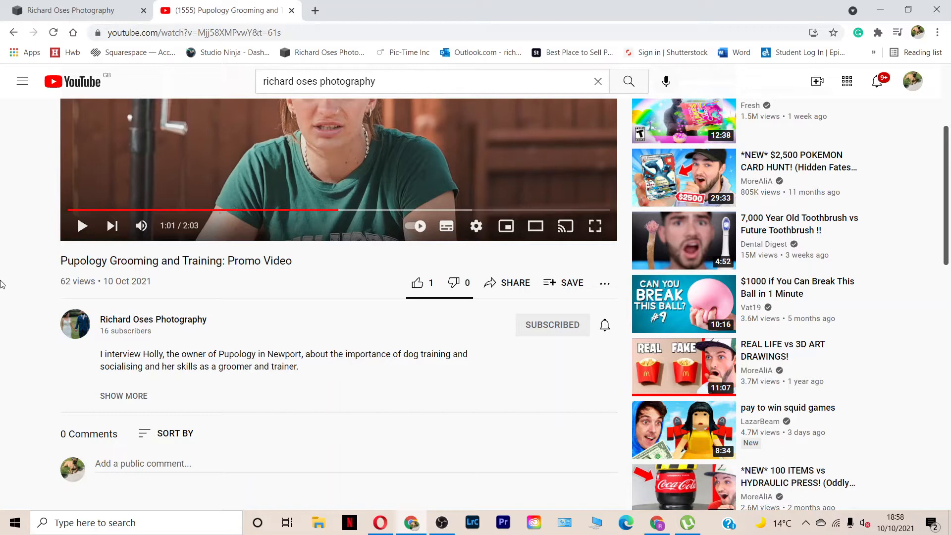
{"action": "mouse_move", "coordinate": [254, 95]}
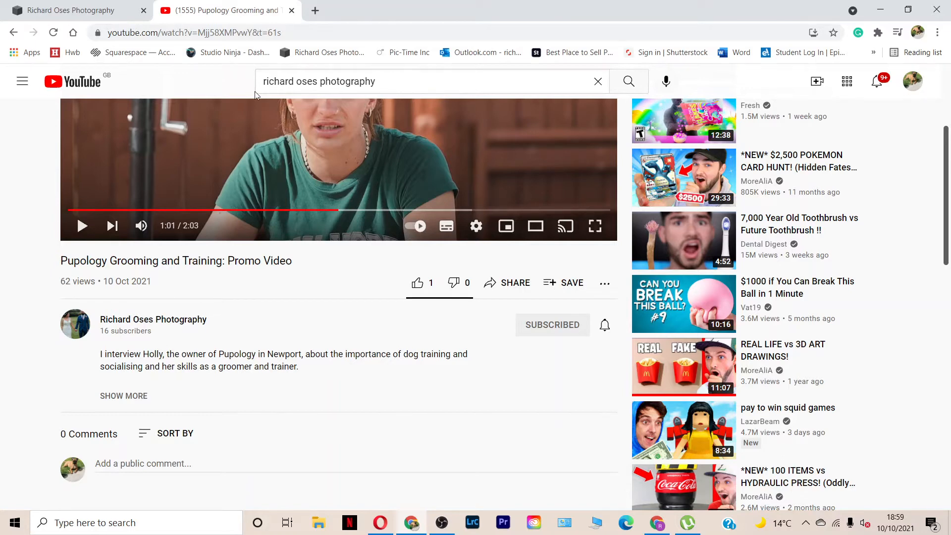
- Add a blank page under Main Navigation and title it 'Business'
{"action": "left_click", "coordinate": [73, 10]}
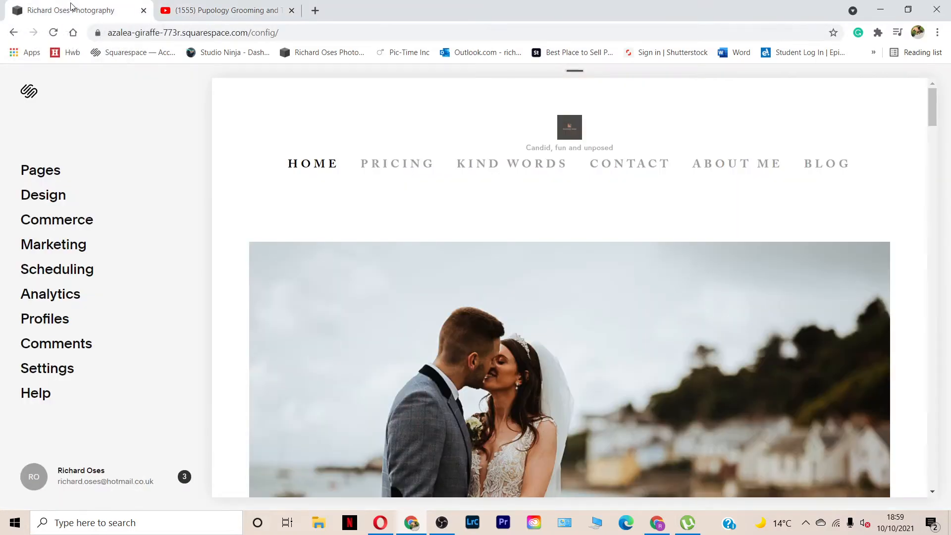
{"action": "left_click", "coordinate": [41, 170]}
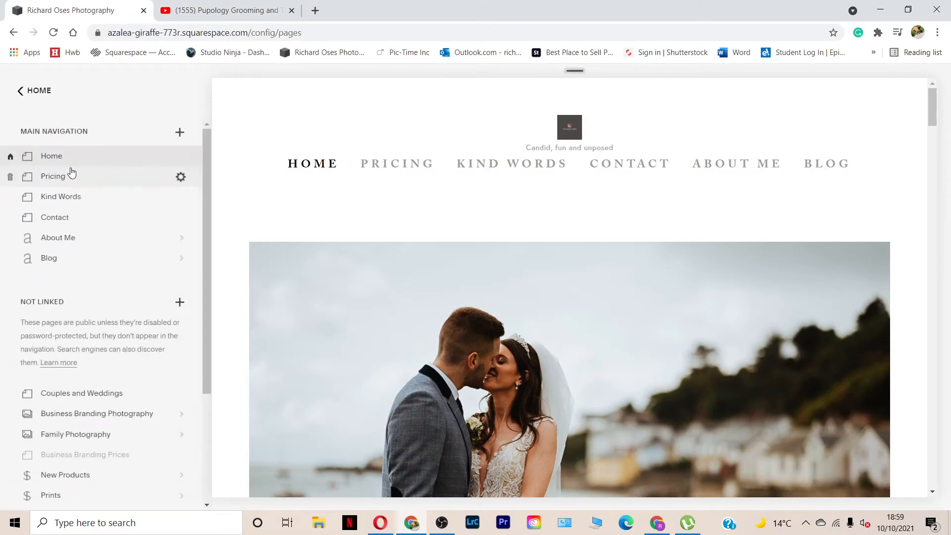
{"action": "left_click", "coordinate": [179, 132]}
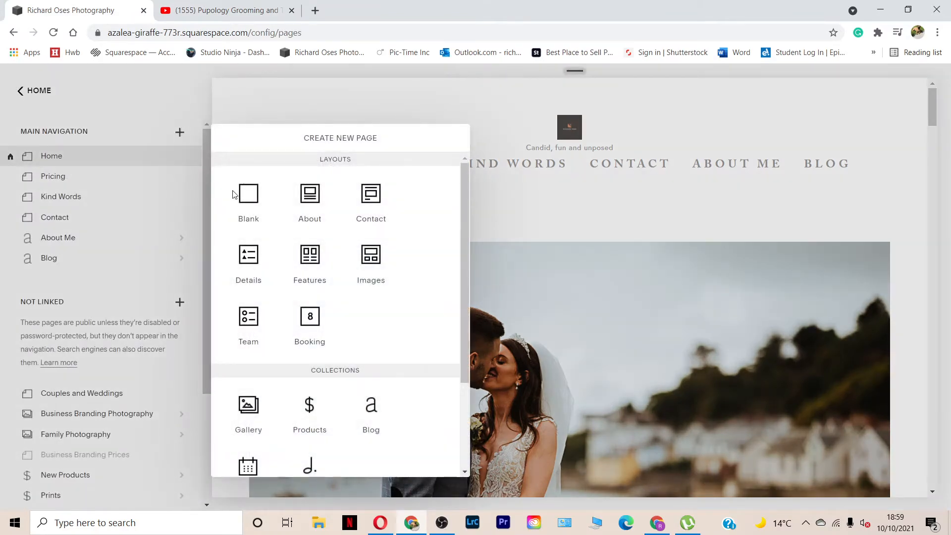
{"action": "left_click", "coordinate": [248, 193]}
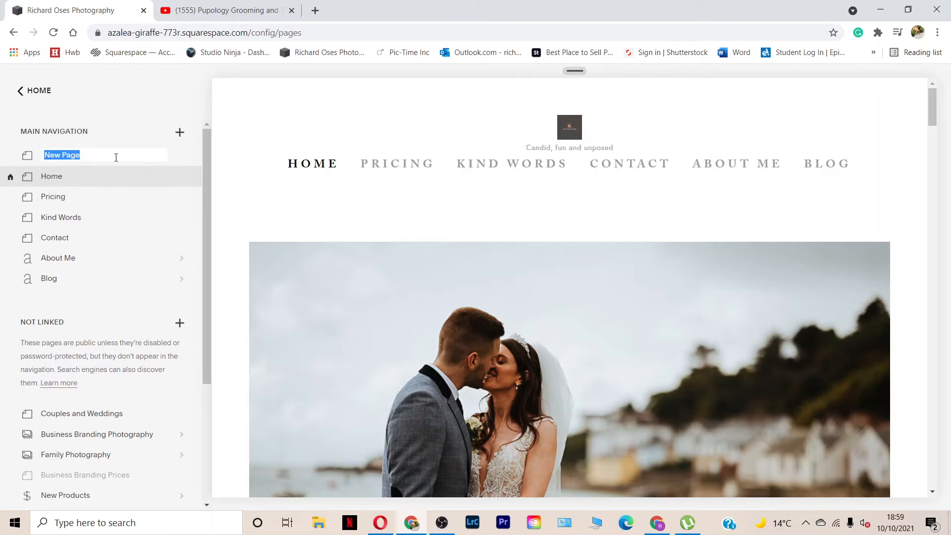
{"action": "mouse_move", "coordinate": [127, 157]}
{"action": "type", "text": "Commerce"}
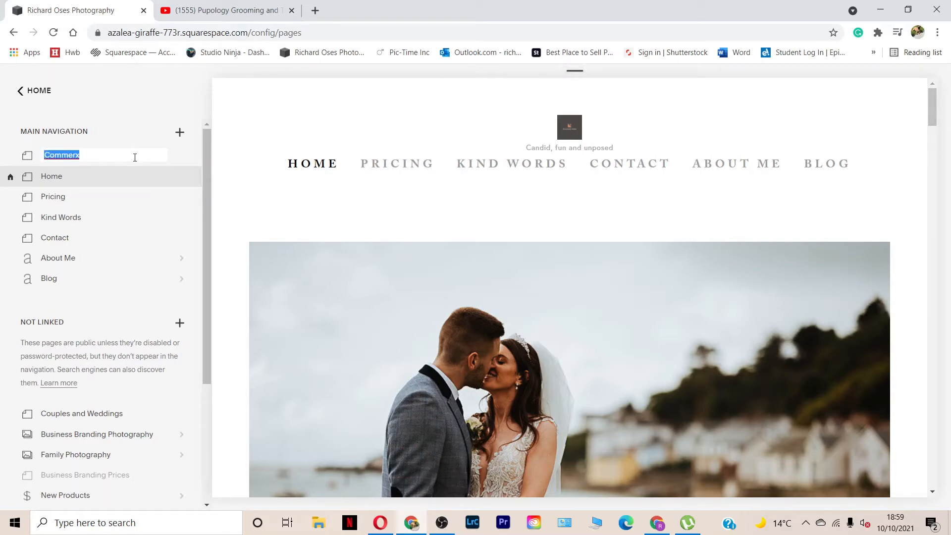
{"action": "type", "text": "Busin"}
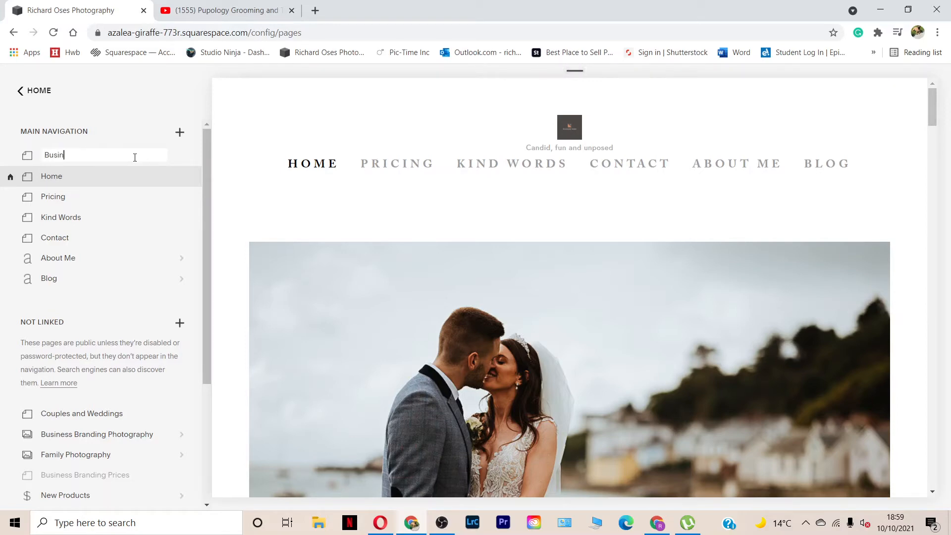
{"action": "type", "text": "ess"}
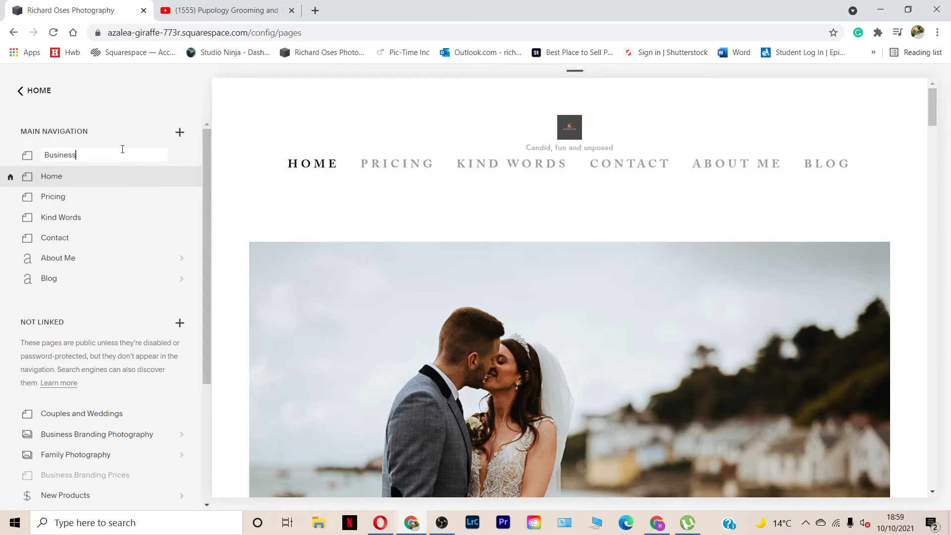
{"action": "mouse_move", "coordinate": [103, 176]}
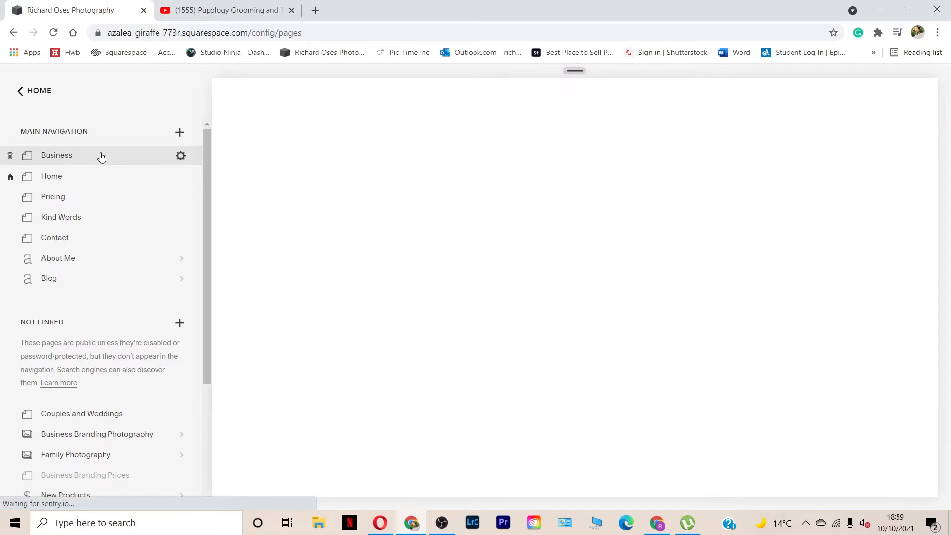
- Move the Business page into the Not Linked section and open it
{"action": "left_click", "coordinate": [56, 155]}
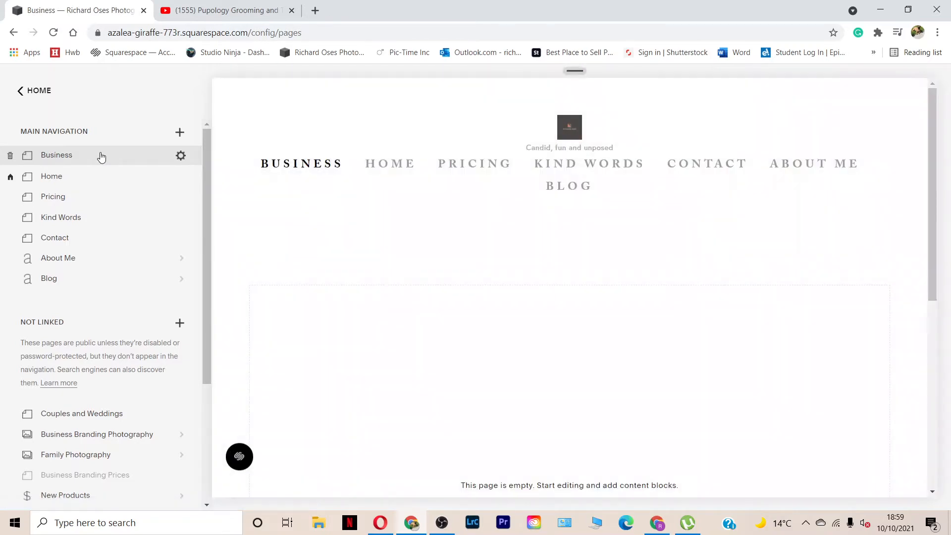
{"action": "mouse_move", "coordinate": [98, 172]}
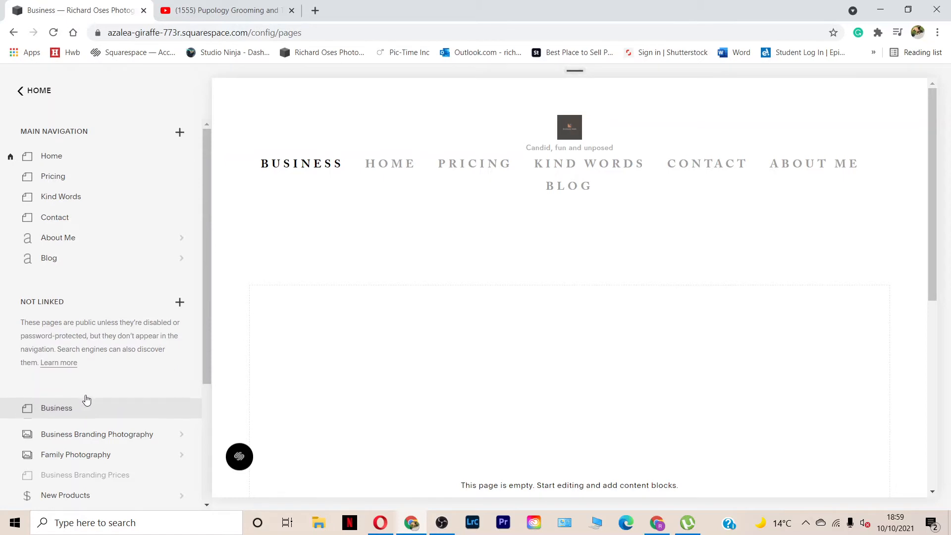
{"action": "left_click", "coordinate": [56, 407]}
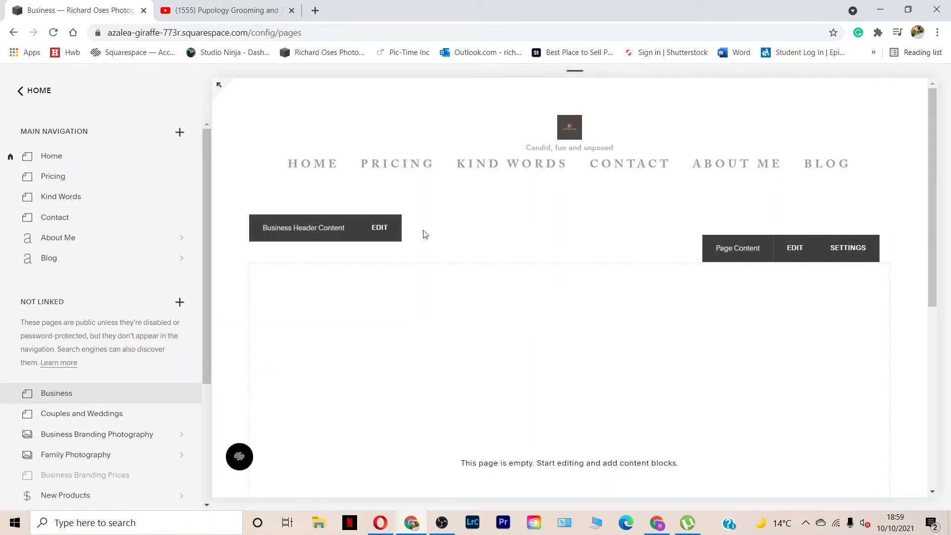
{"action": "mouse_move", "coordinate": [523, 324]}
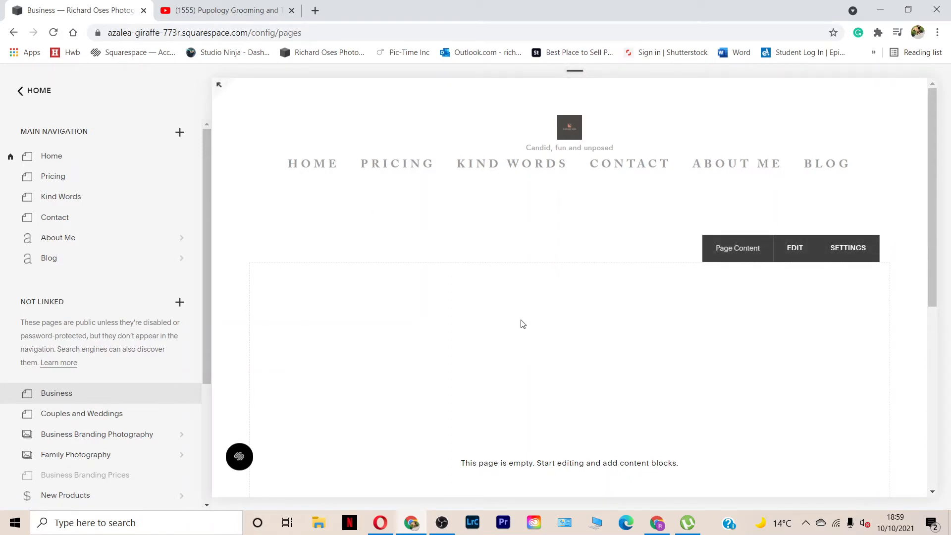
{"action": "mouse_move", "coordinate": [437, 254]}
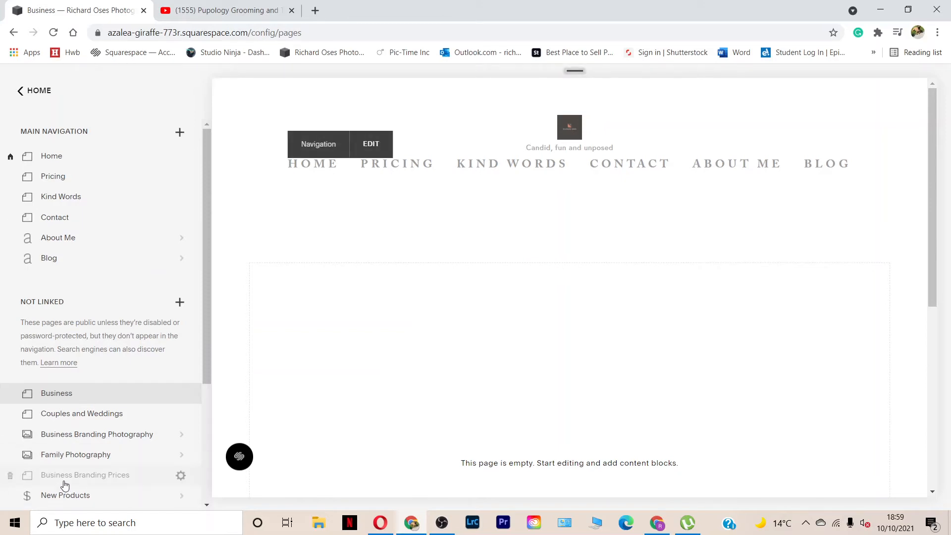
{"action": "mouse_move", "coordinate": [56, 393]}
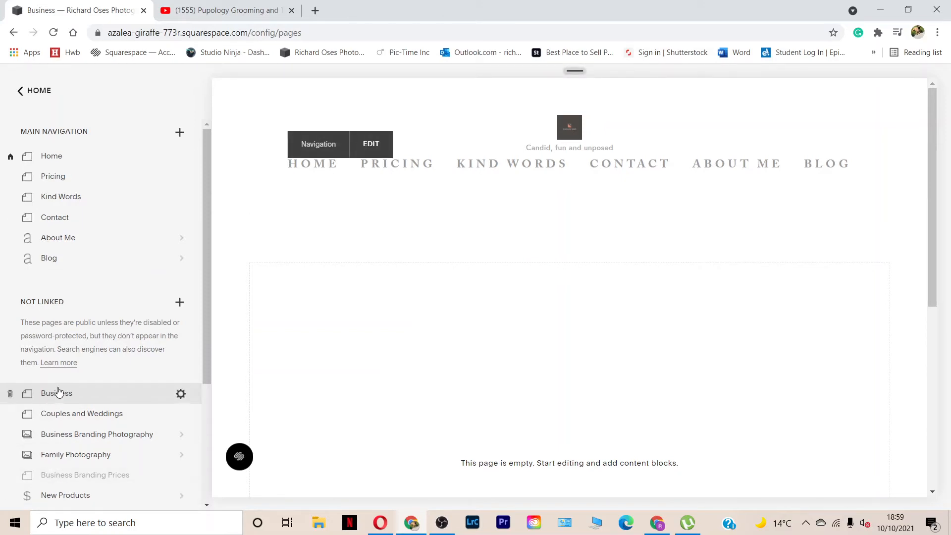
{"action": "mouse_move", "coordinate": [330, 144]}
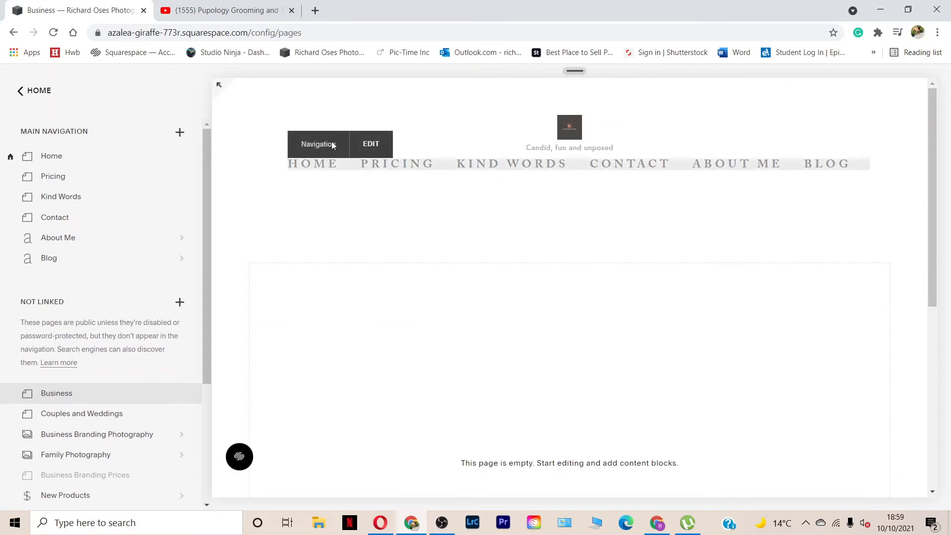
{"action": "mouse_move", "coordinate": [332, 254]}
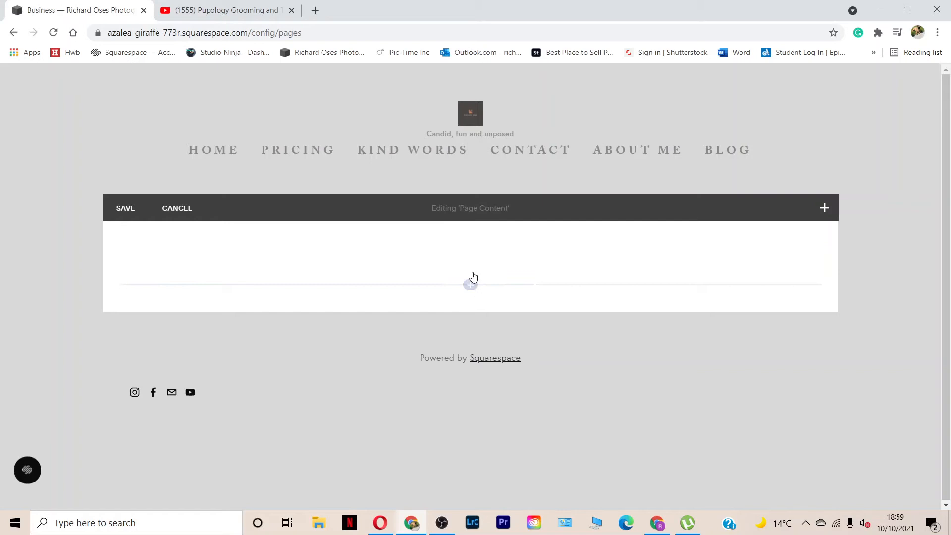
- Insert a Video block on the Business page and copy the promo's YouTube address
{"action": "left_click", "coordinate": [824, 207]}
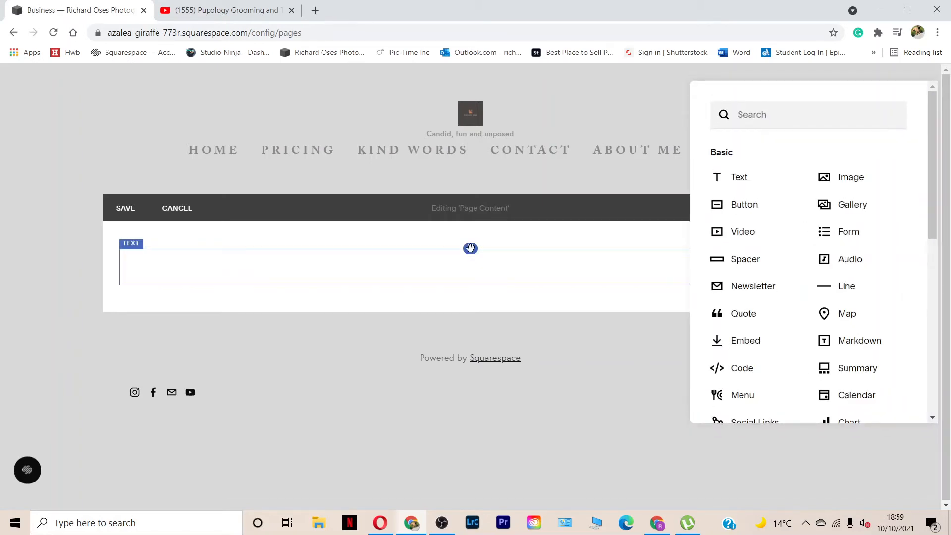
{"action": "mouse_move", "coordinate": [509, 235]}
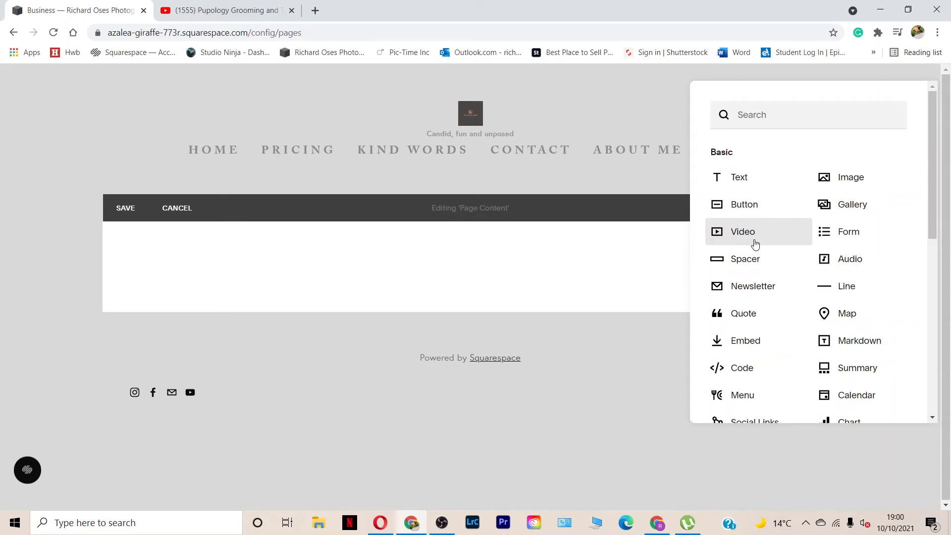
{"action": "left_click", "coordinate": [742, 231]}
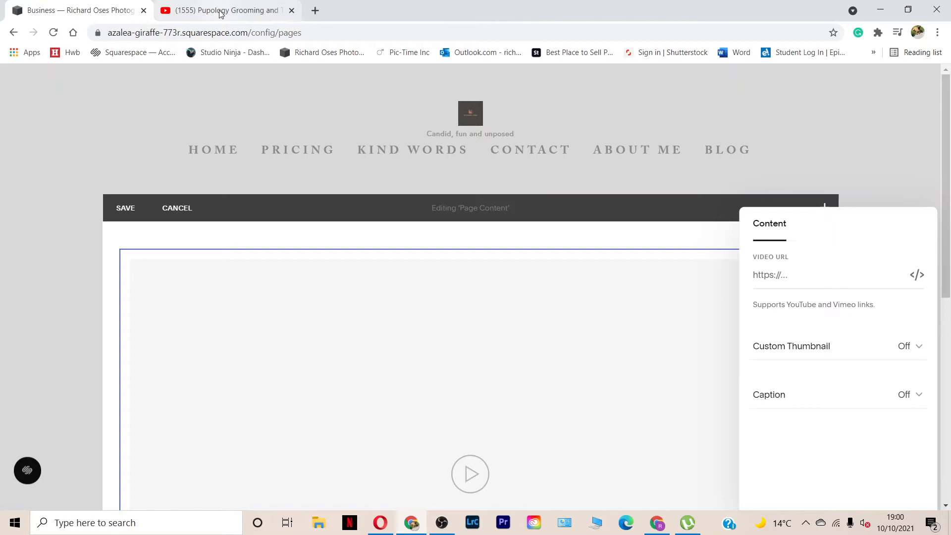
{"action": "left_click", "coordinate": [225, 11]}
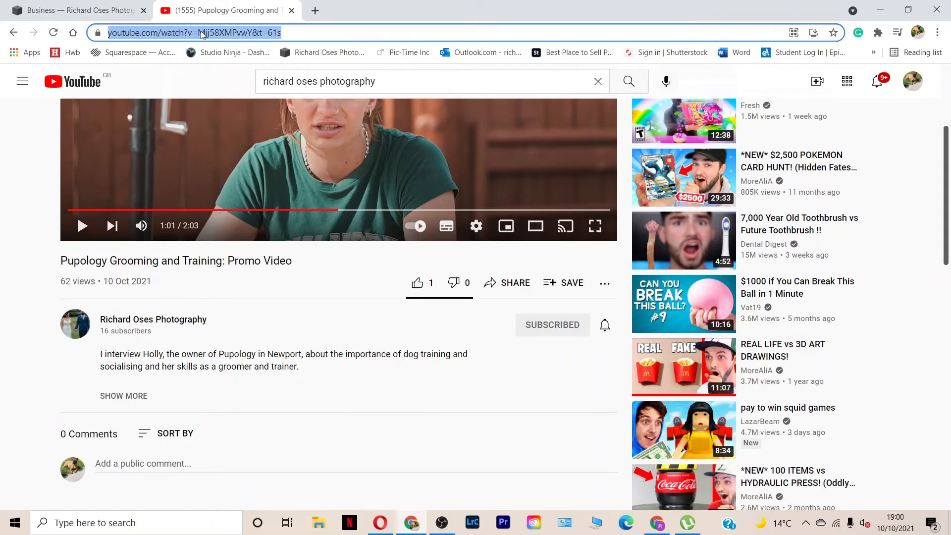
{"action": "right_click", "coordinate": [194, 33]}
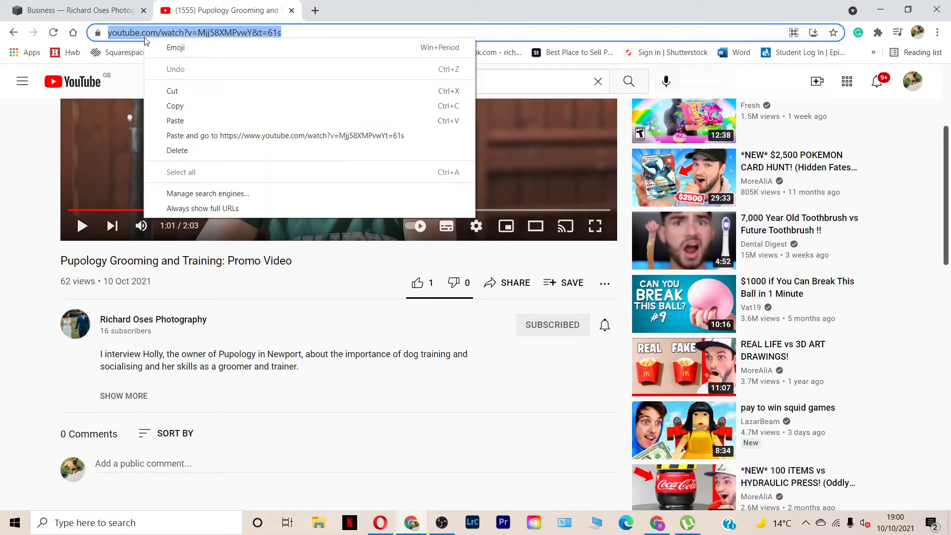
{"action": "left_click", "coordinate": [73, 10]}
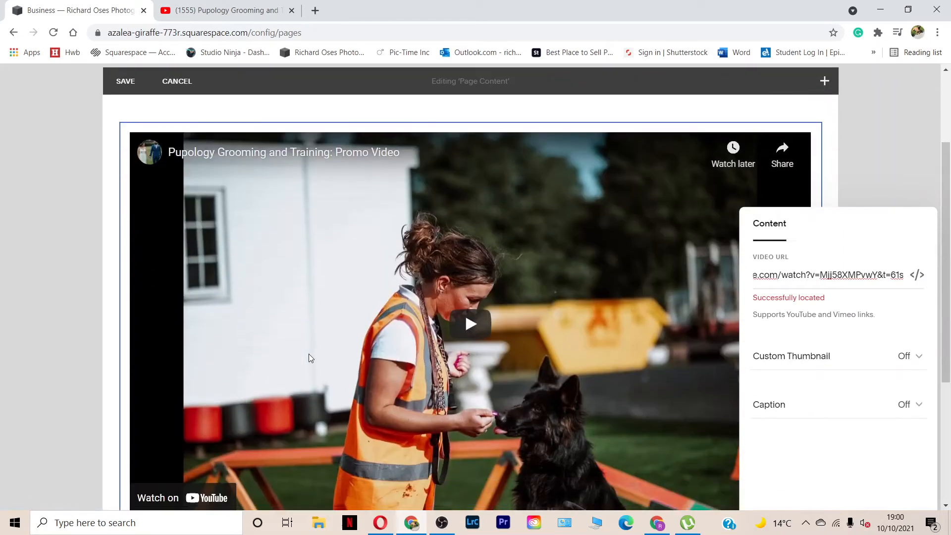
- Paste the YouTube promo link as the Video URL, leaving Custom Thumbnail unchanged
{"action": "scroll", "scroll_direction": "down", "scroll_amount": 3}
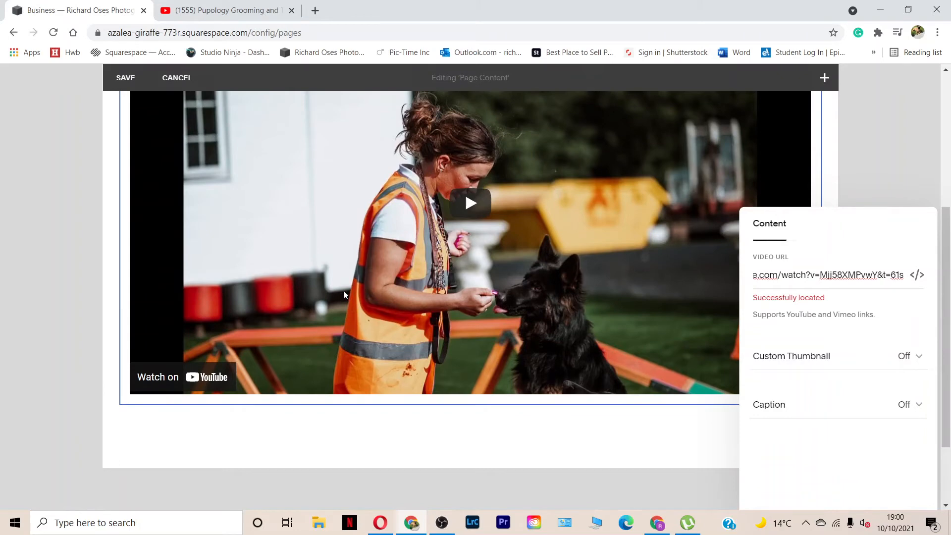
{"action": "mouse_move", "coordinate": [856, 362]}
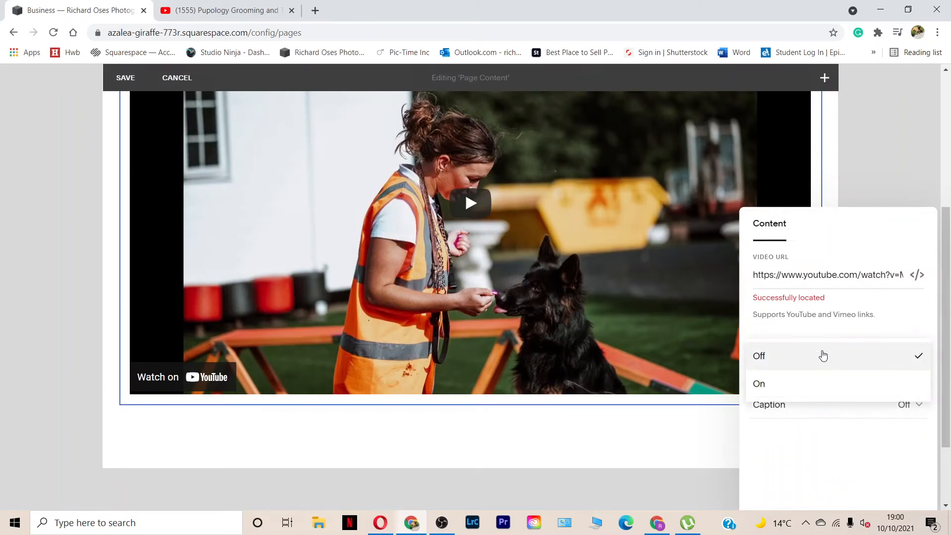
{"action": "left_click", "coordinate": [759, 356]}
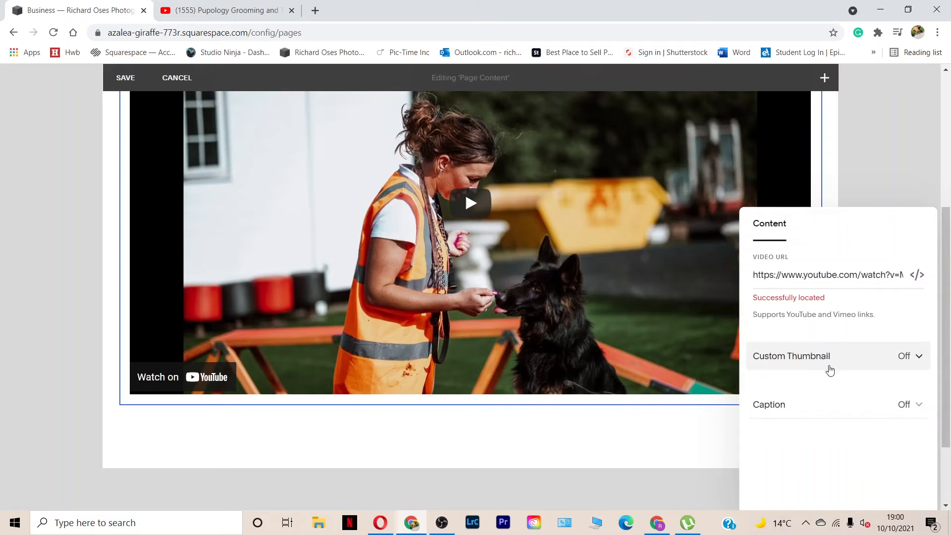
- Upload a waiting-room photo from Desktop > Pupology xtras as the custom thumbnail
{"action": "left_click", "coordinate": [908, 356]}
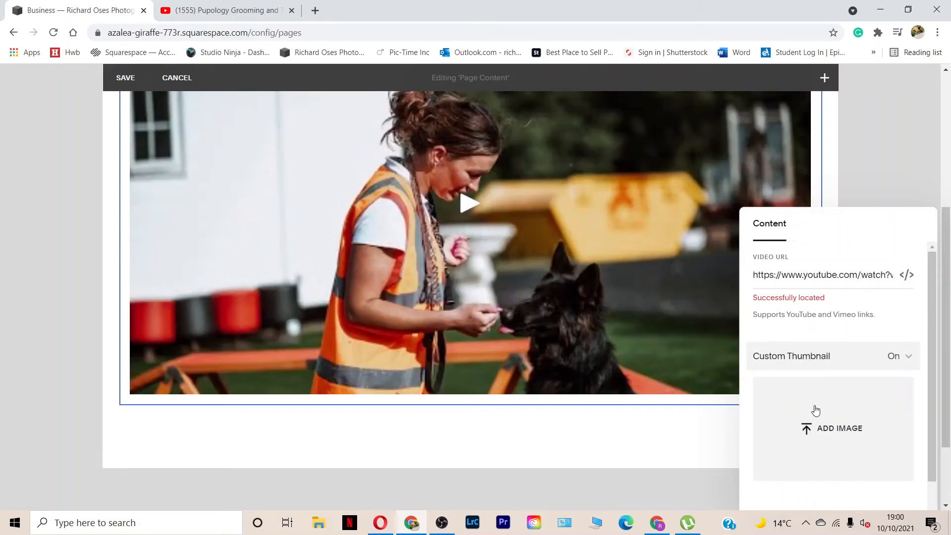
{"action": "left_click", "coordinate": [839, 428]}
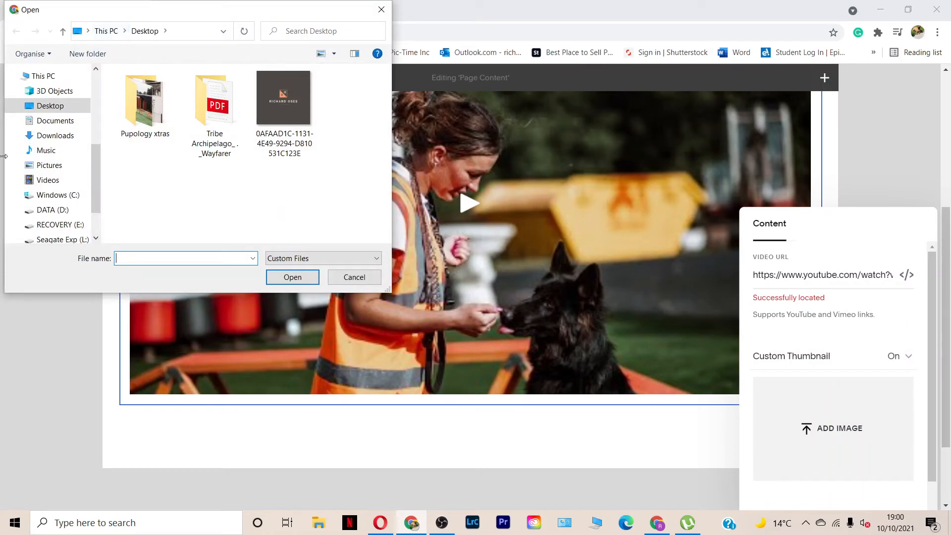
{"action": "double_click", "coordinate": [144, 100]}
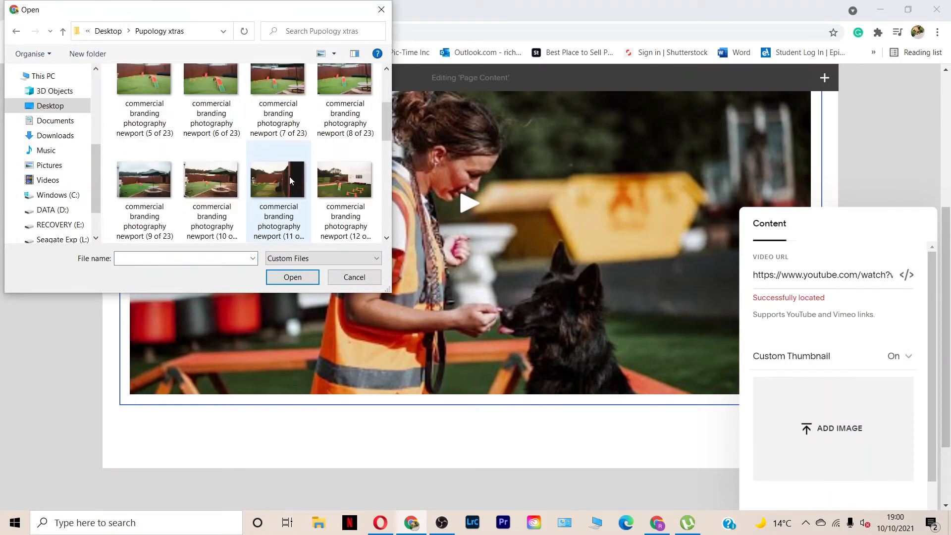
{"action": "mouse_move", "coordinate": [205, 124]}
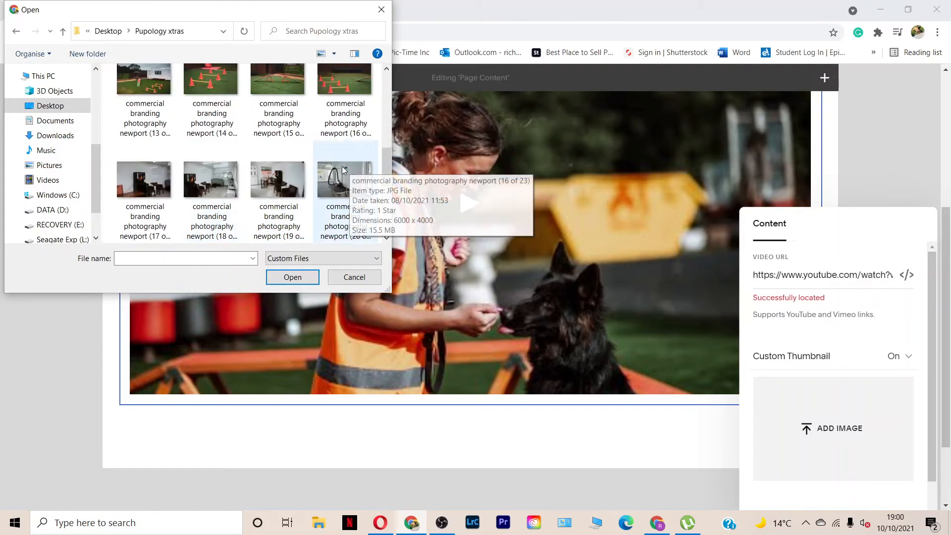
{"action": "left_click", "coordinate": [292, 278]}
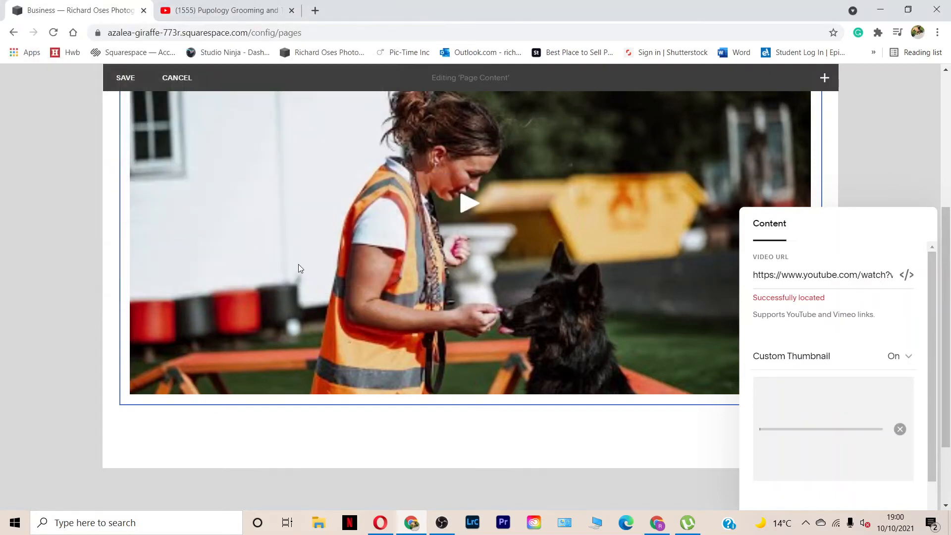
{"action": "mouse_move", "coordinate": [547, 335]}
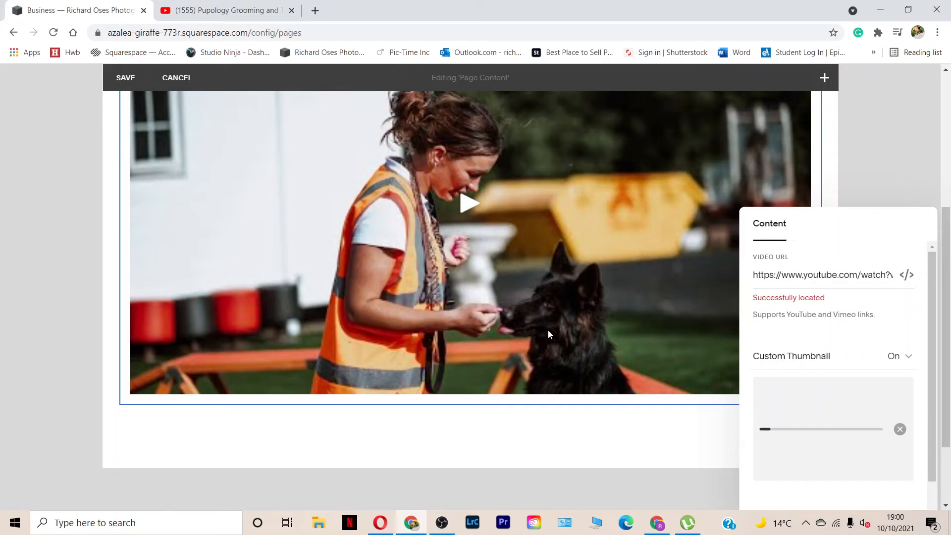
{"action": "scroll", "scroll_direction": "down", "scroll_amount": 3}
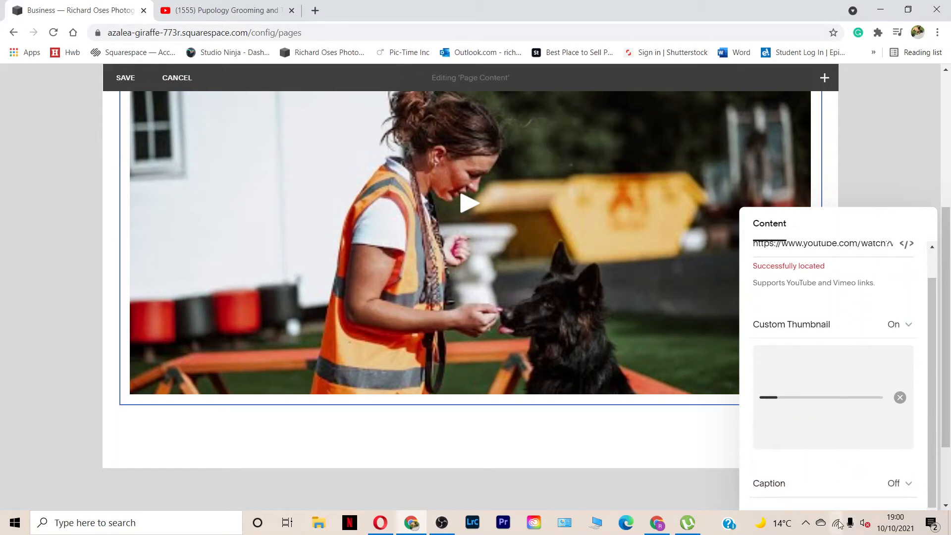
- Turn the video caption on with the text 'Pupology' and save the page
{"action": "left_click", "coordinate": [899, 483]}
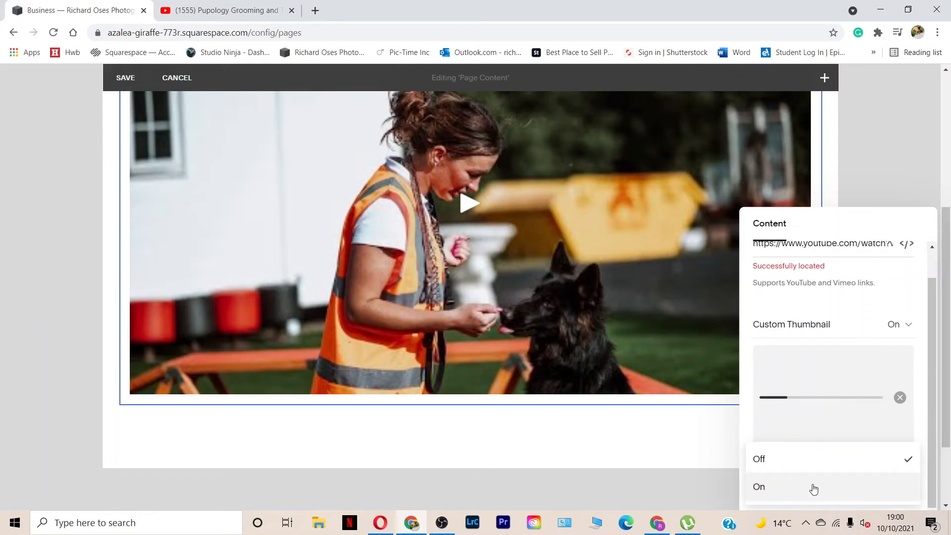
{"action": "left_click", "coordinate": [758, 486]}
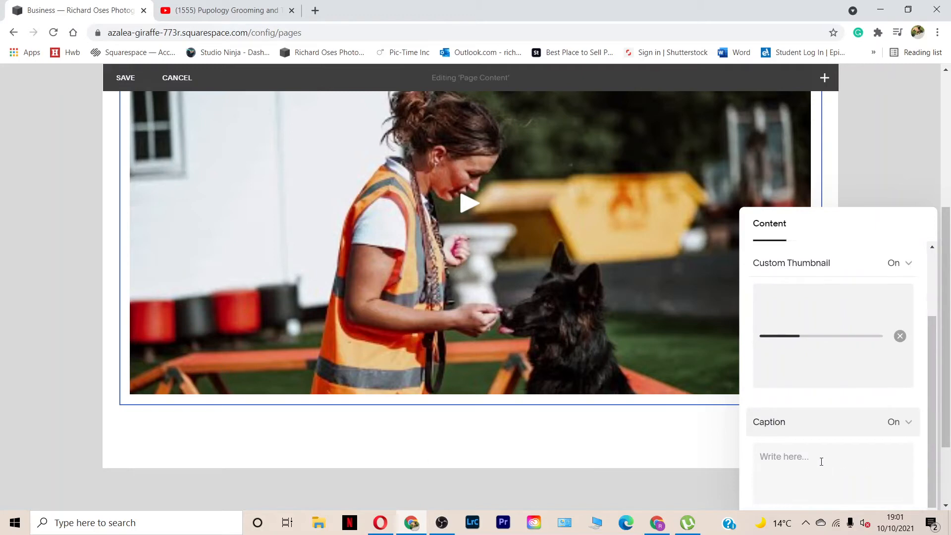
{"action": "type", "text": "Pu"}
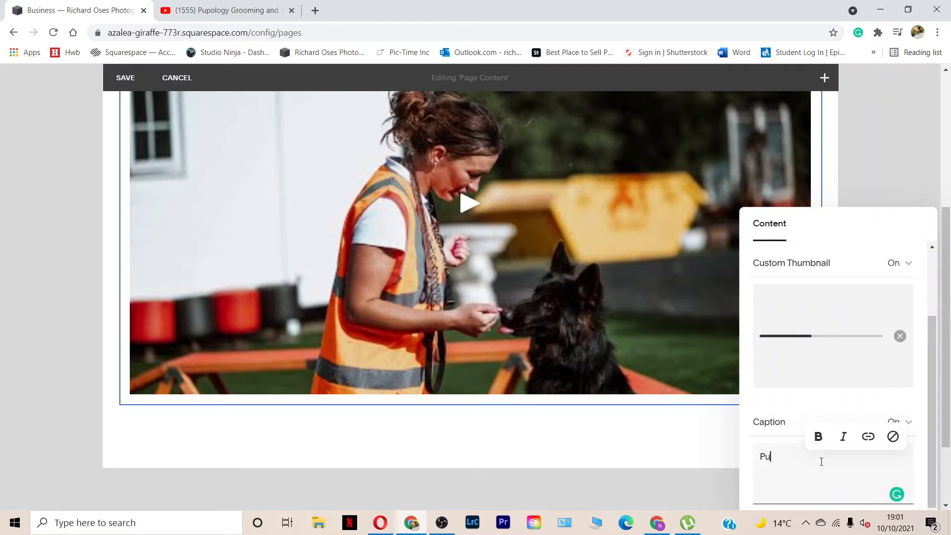
{"action": "type", "text": "pology"}
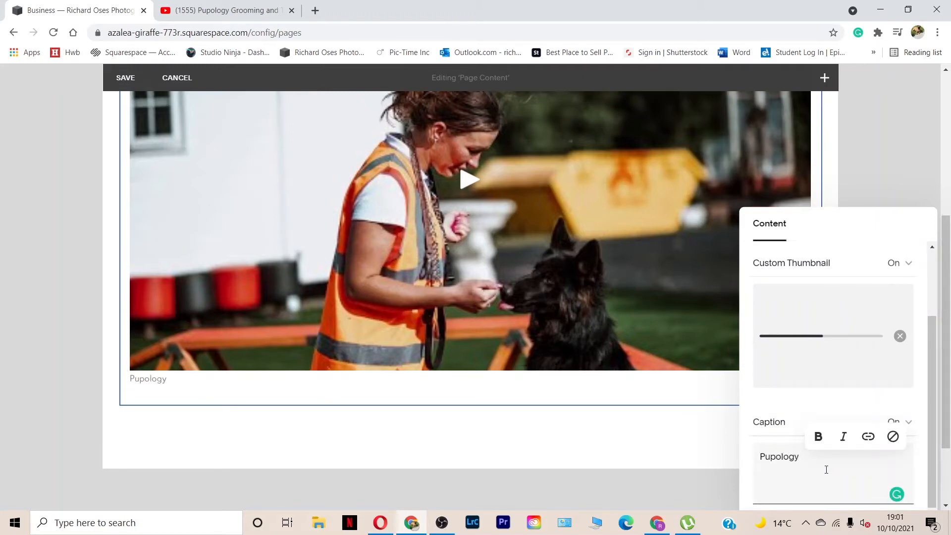
{"action": "mouse_move", "coordinate": [848, 327]}
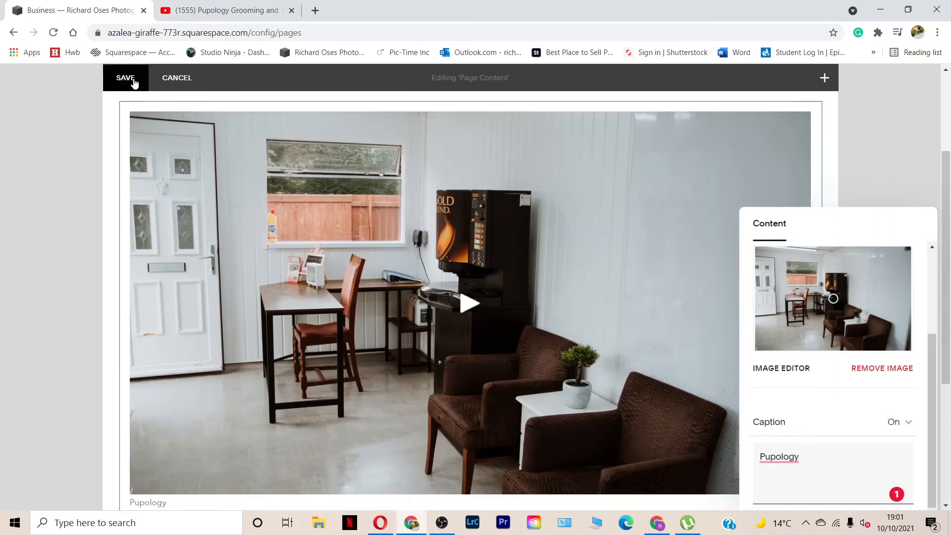
{"action": "left_click", "coordinate": [125, 78]}
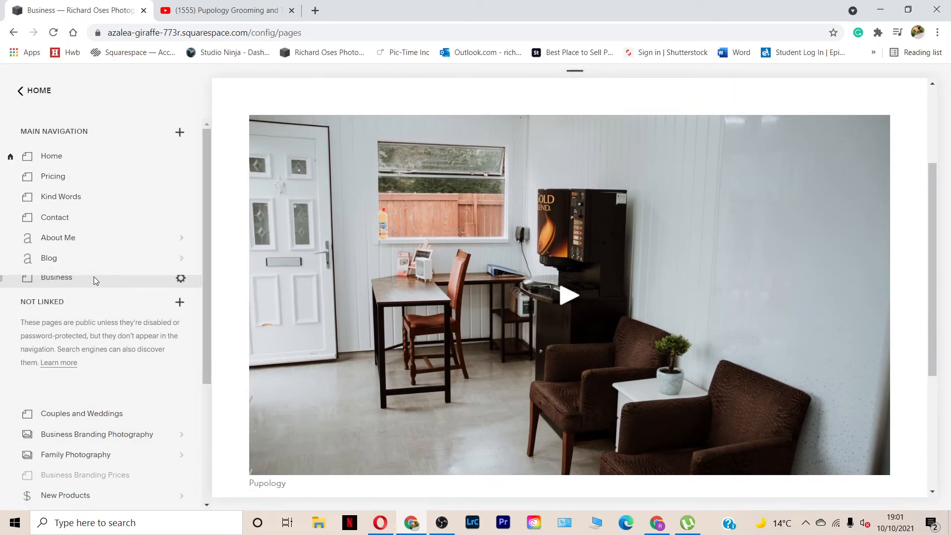
{"action": "mouse_move", "coordinate": [77, 289]}
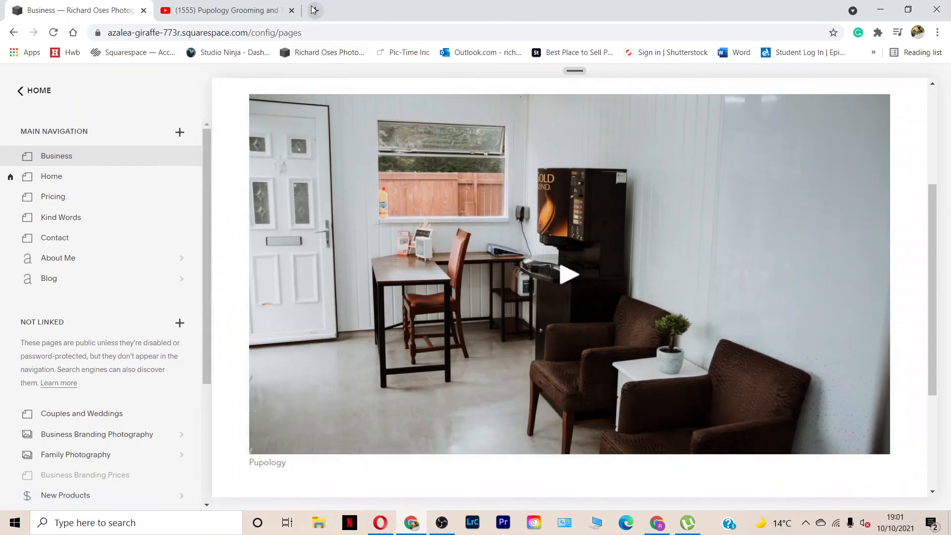
- Place Business first in Main Navigation and open a new browser tab
{"action": "left_click", "coordinate": [313, 10]}
{"action": "type", "text": "richardoses.com"}
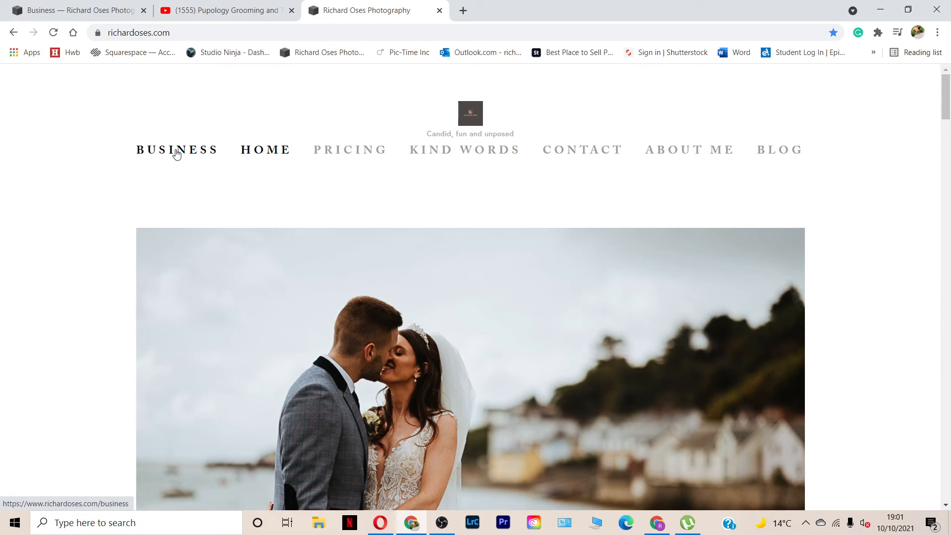
- Play the captioned Pupology video on the live Business page, then close the live site tab
{"action": "scroll", "scroll_direction": "down", "scroll_amount": 3}
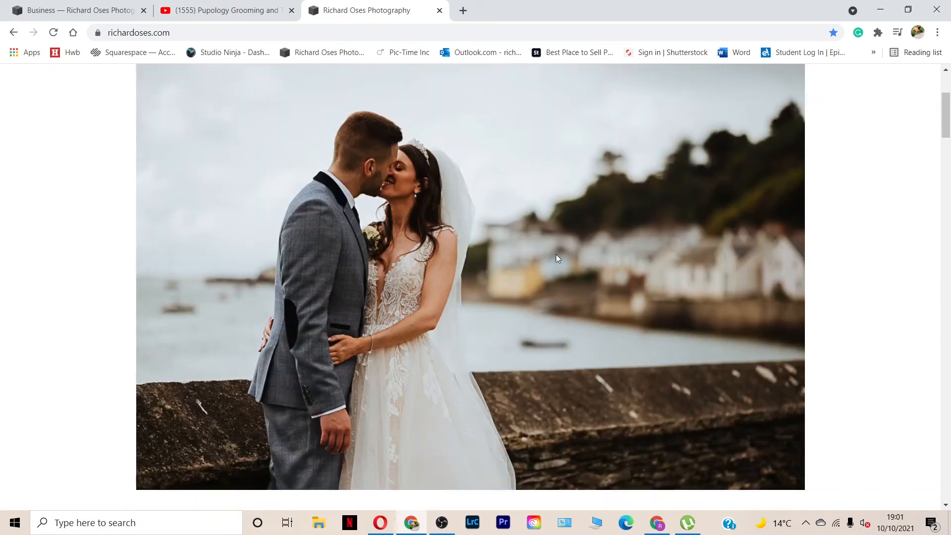
{"action": "scroll", "scroll_direction": "up", "scroll_amount": 3}
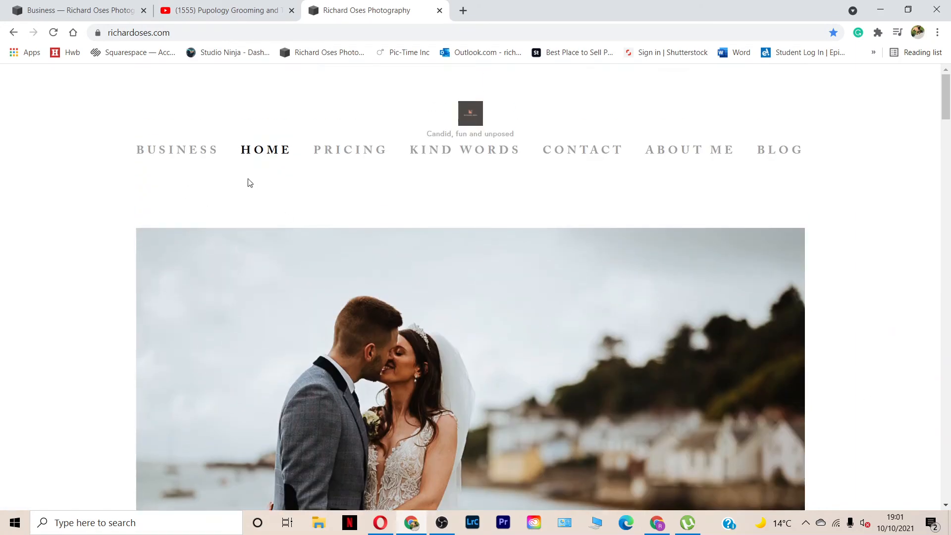
{"action": "left_click", "coordinate": [177, 149]}
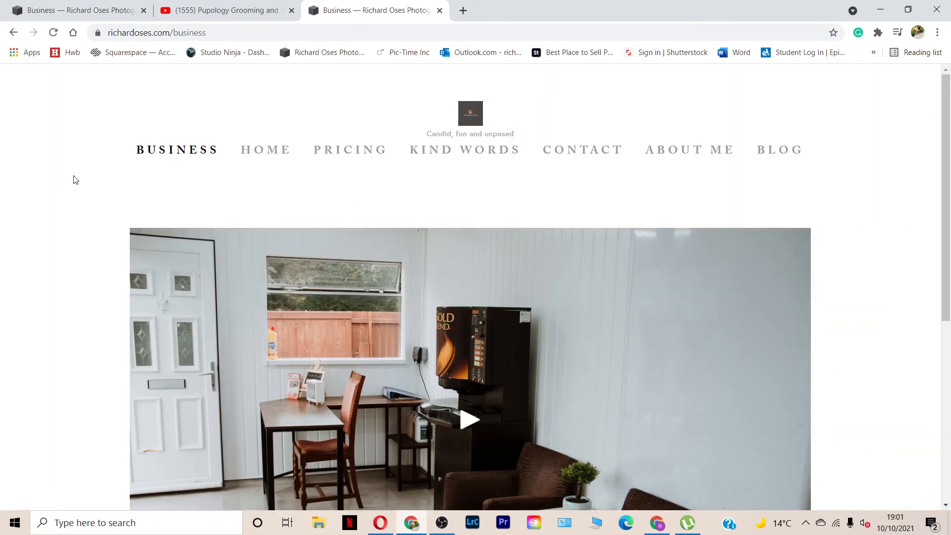
{"action": "scroll", "scroll_direction": "down", "scroll_amount": 3}
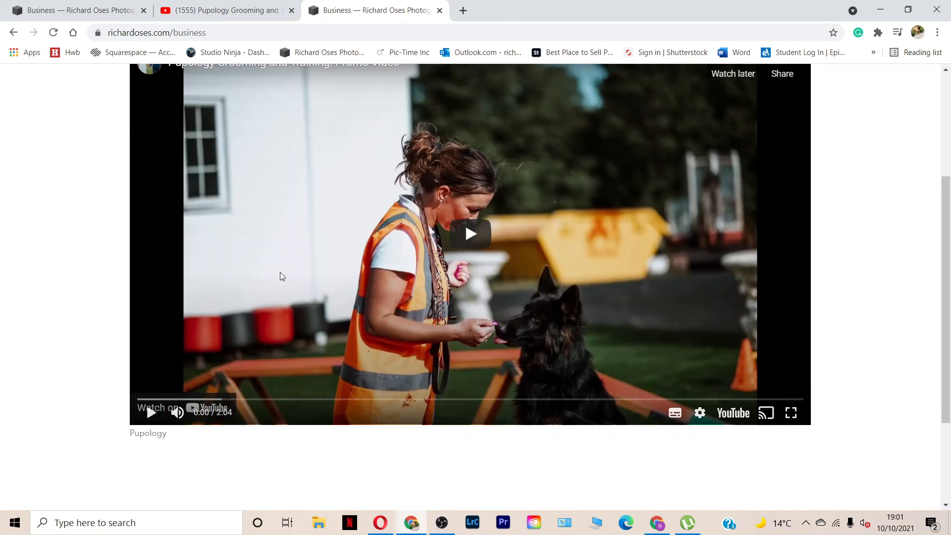
{"action": "left_click", "coordinate": [469, 233]}
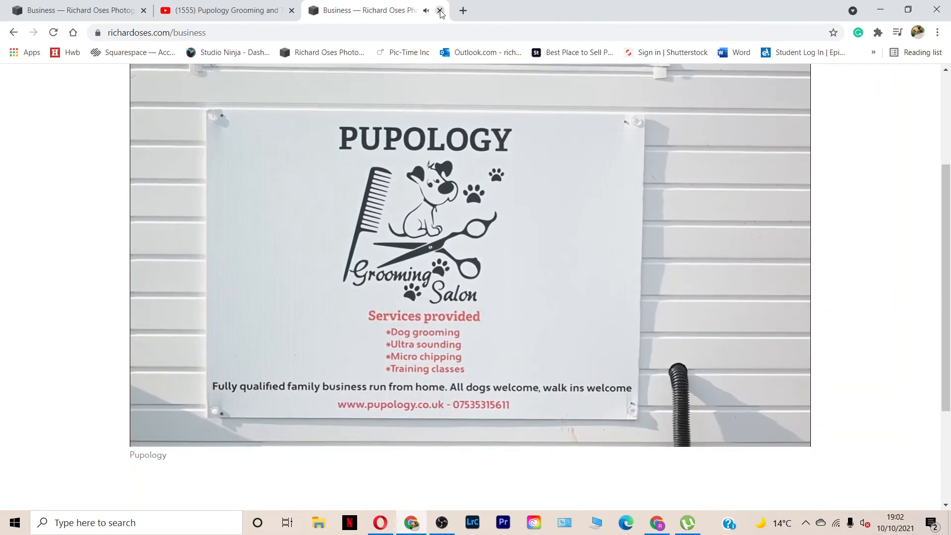
{"action": "left_click", "coordinate": [440, 10]}
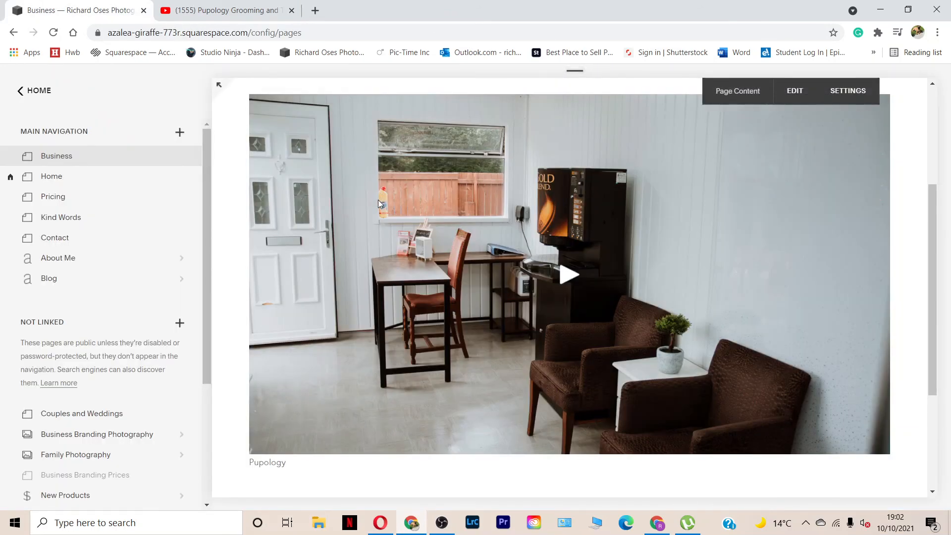
{"action": "mouse_move", "coordinate": [362, 193]}
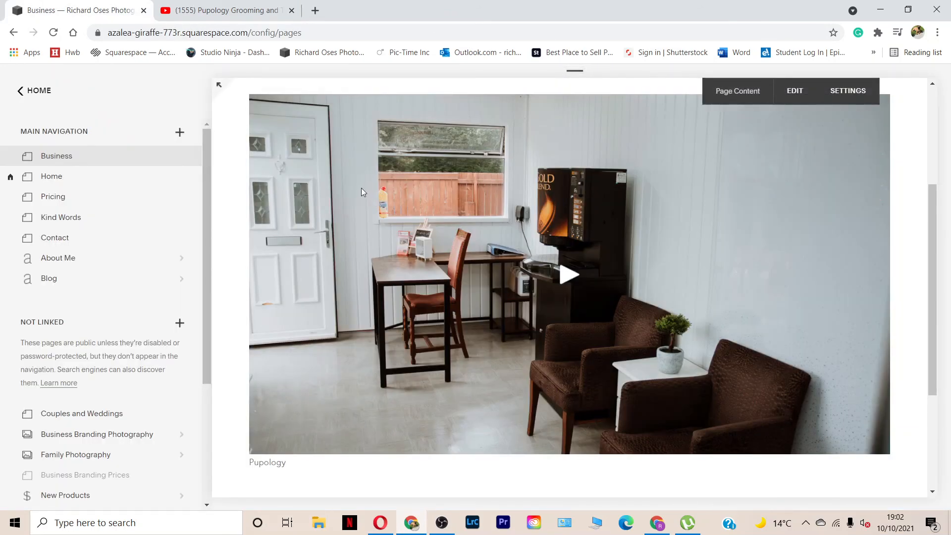
{"action": "mouse_move", "coordinate": [340, 190]}
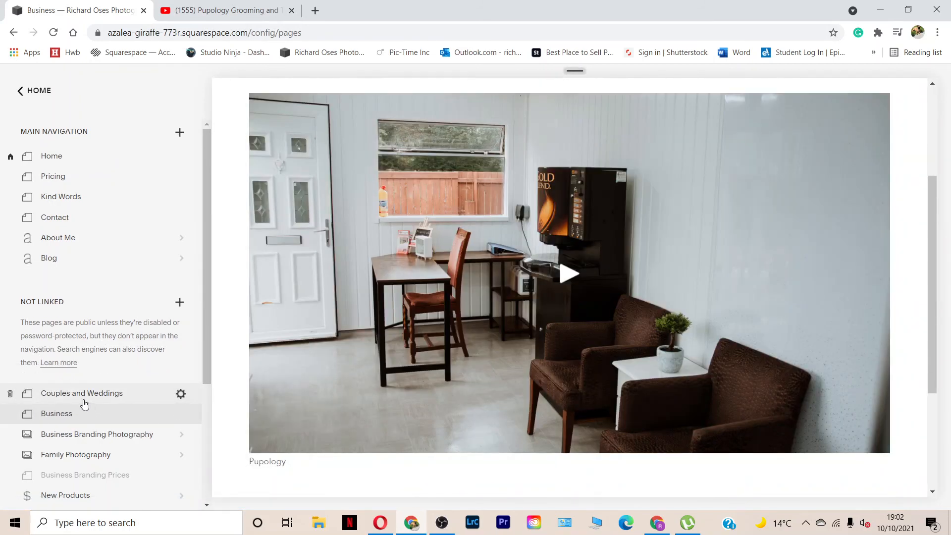
{"action": "mouse_move", "coordinate": [138, 197]}
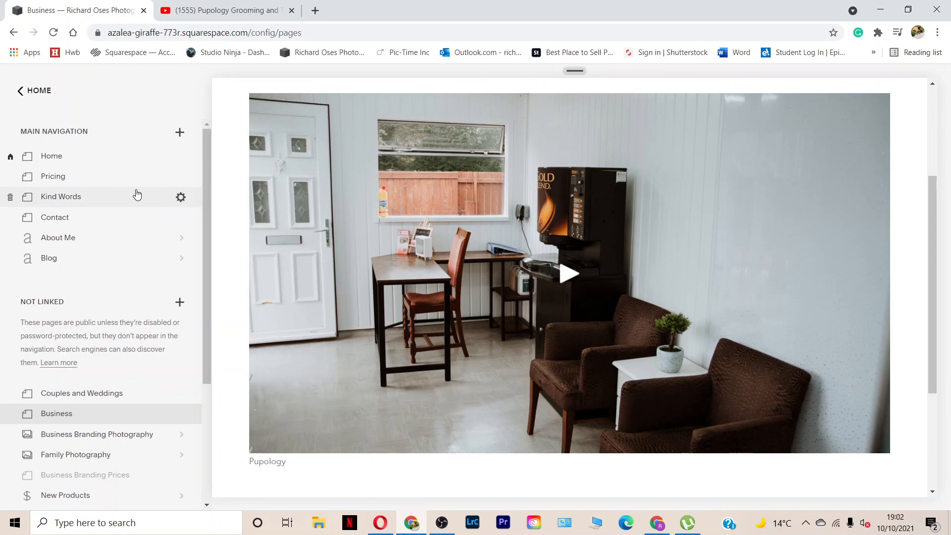